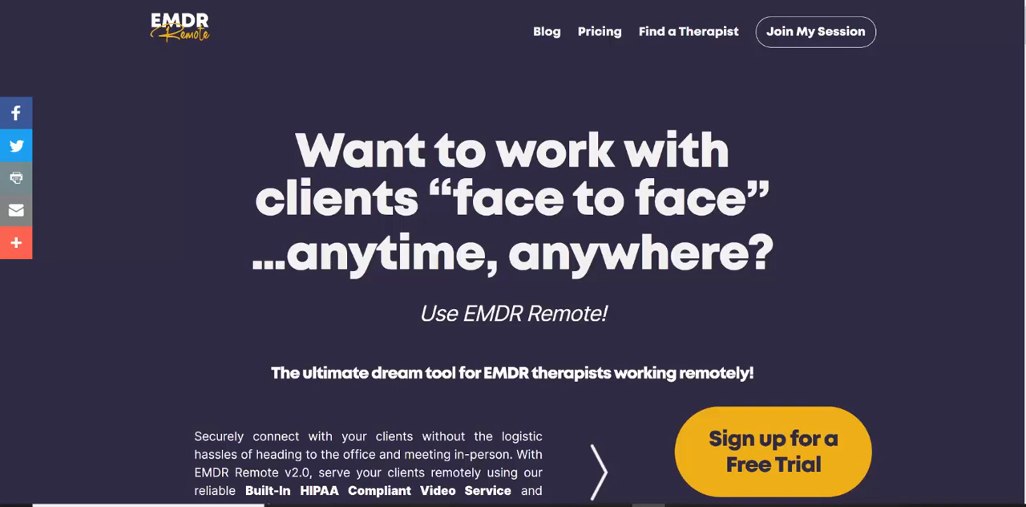
mouse_move(875, 292)
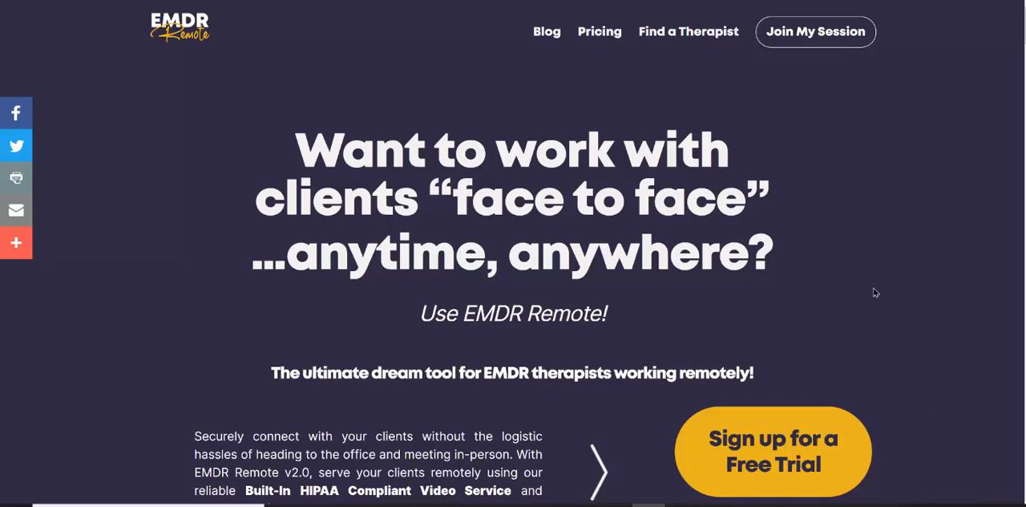
mouse_move(881, 287)
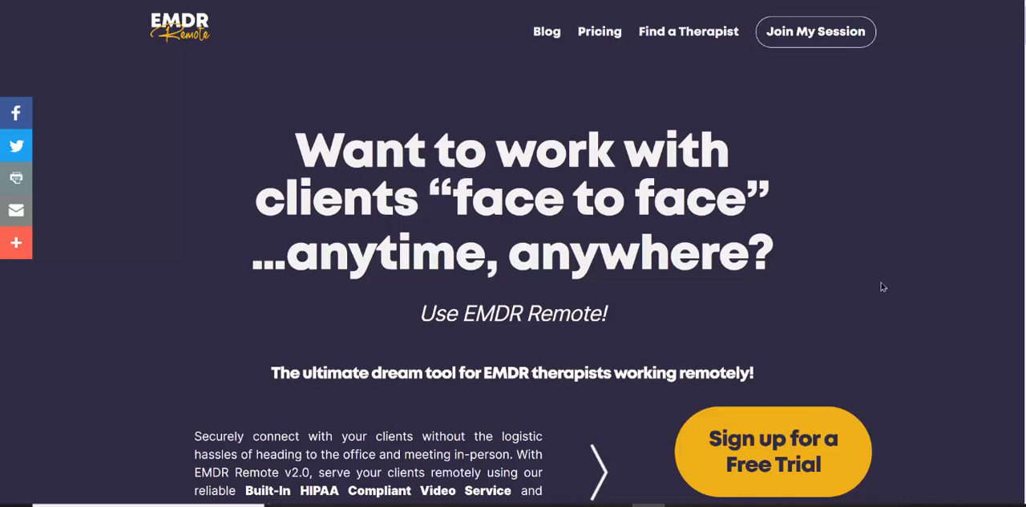
mouse_move(814, 32)
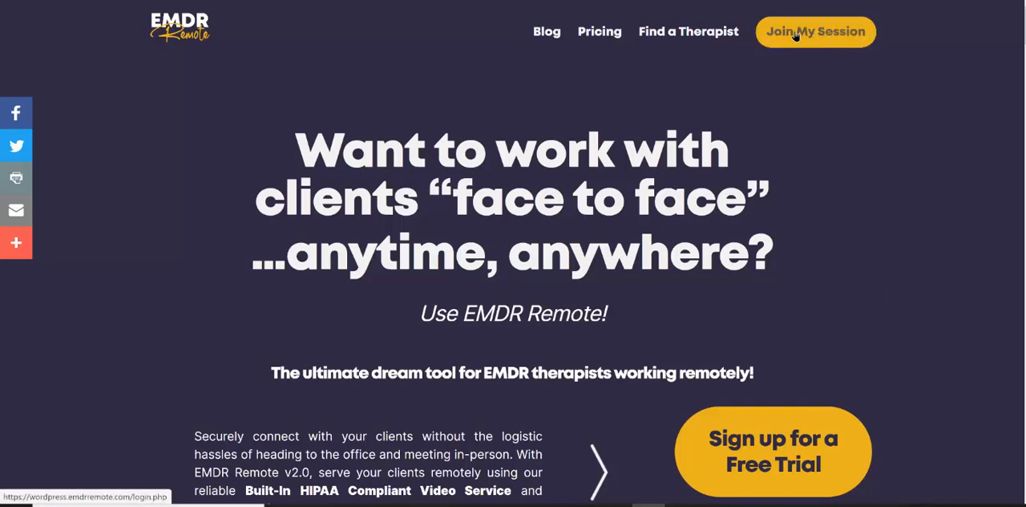
Join the session as the therapist with email and PIN, reaching the empty waiting-room dashboard
click(814, 32)
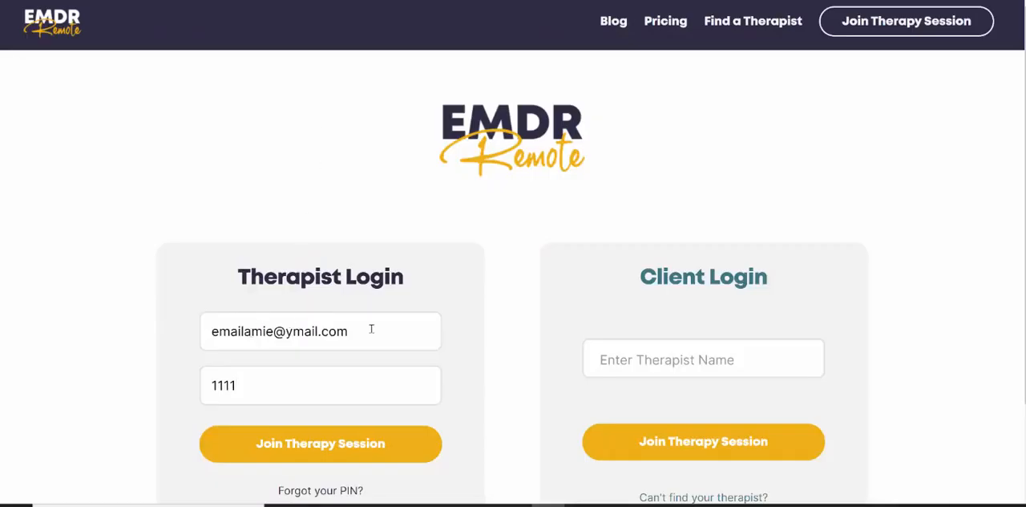
click(321, 442)
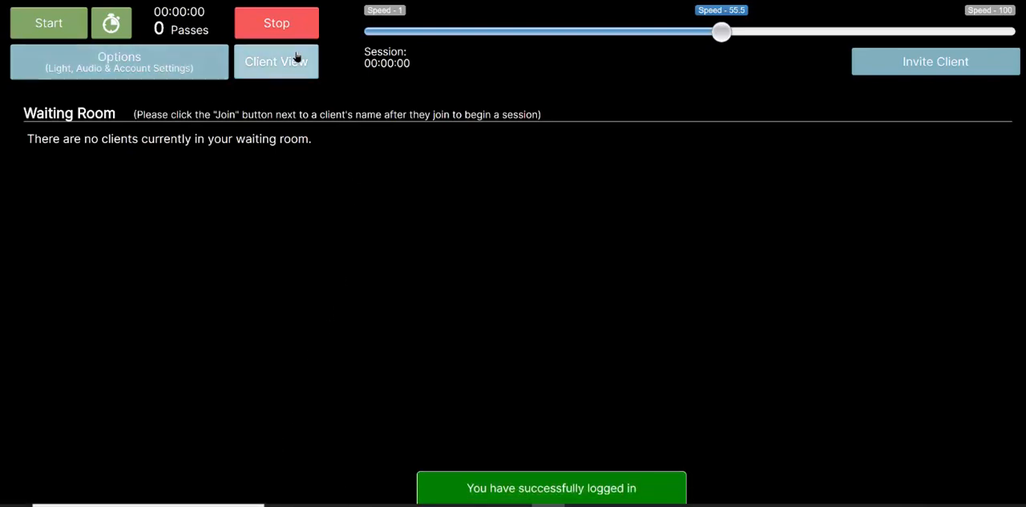
click(275, 61)
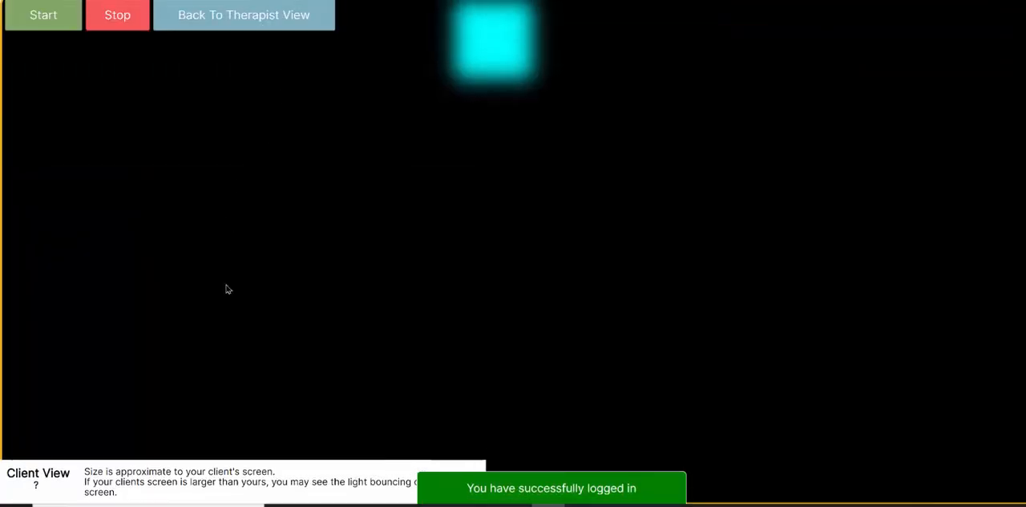
mouse_move(445, 89)
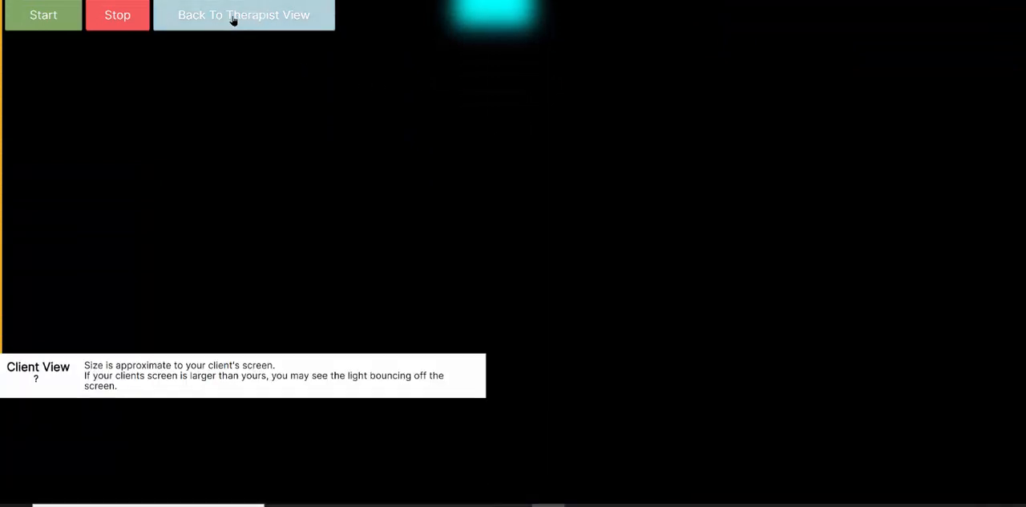
click(244, 15)
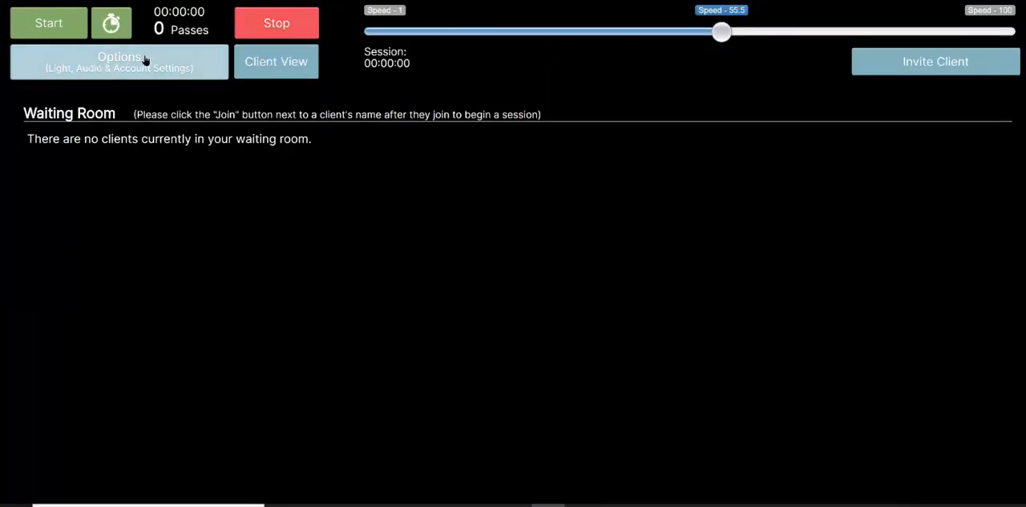
Show the Lightbar Settings with the client screen preview alongside them
click(119, 61)
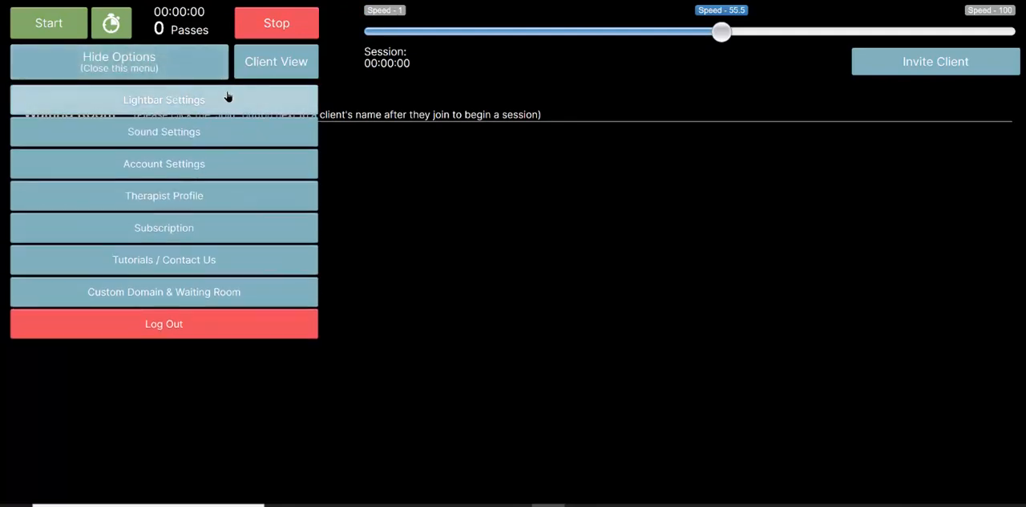
click(163, 99)
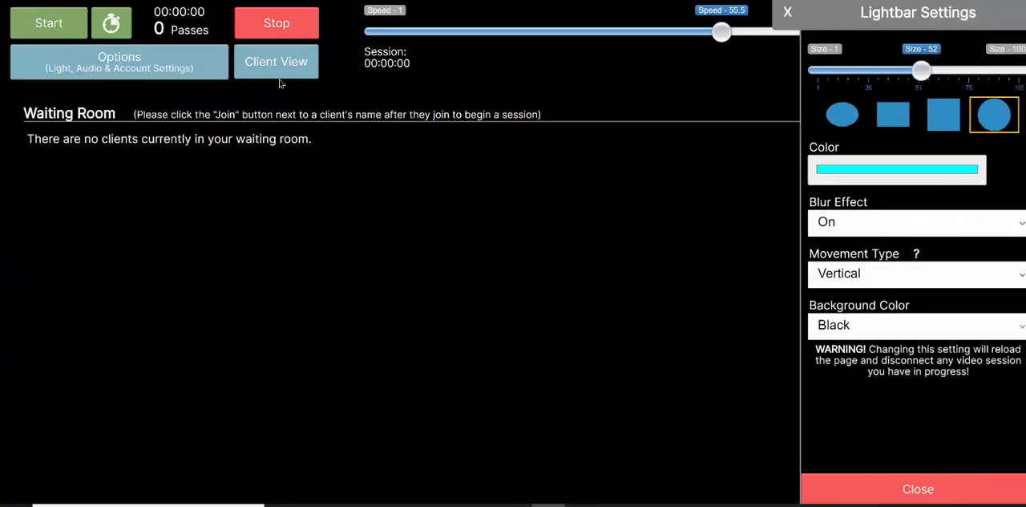
click(275, 61)
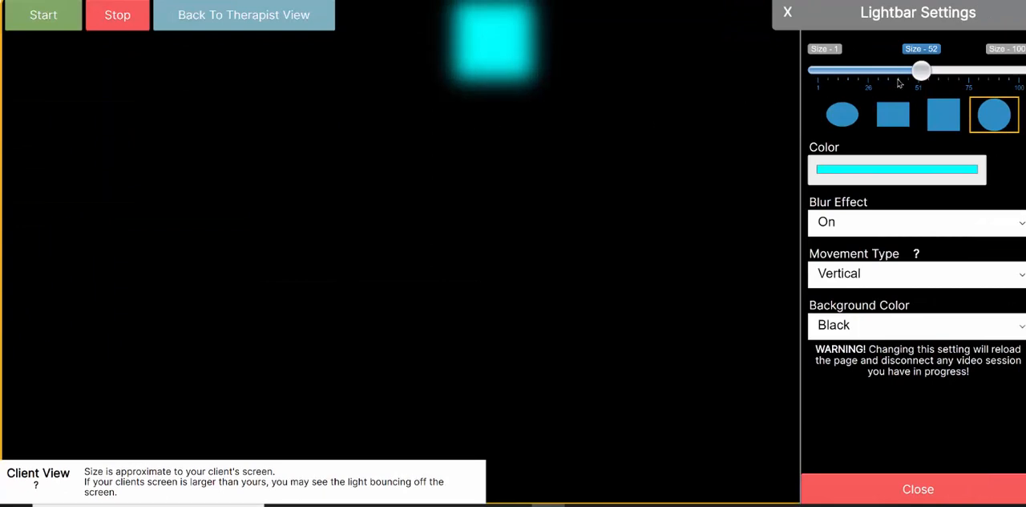
Enlarge the light to size 76 and settle on a circle shape after trying the rectangle
drag(921, 71, 958, 70)
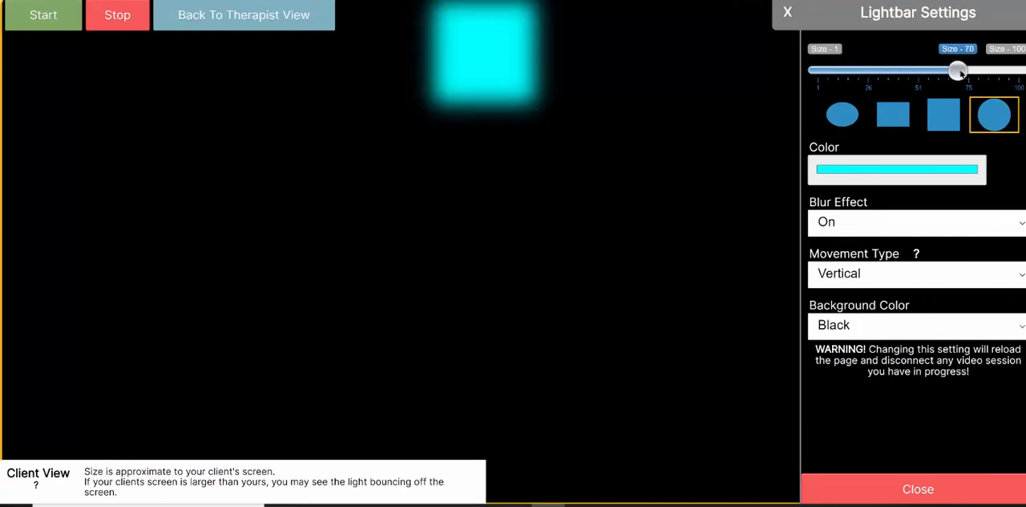
click(892, 114)
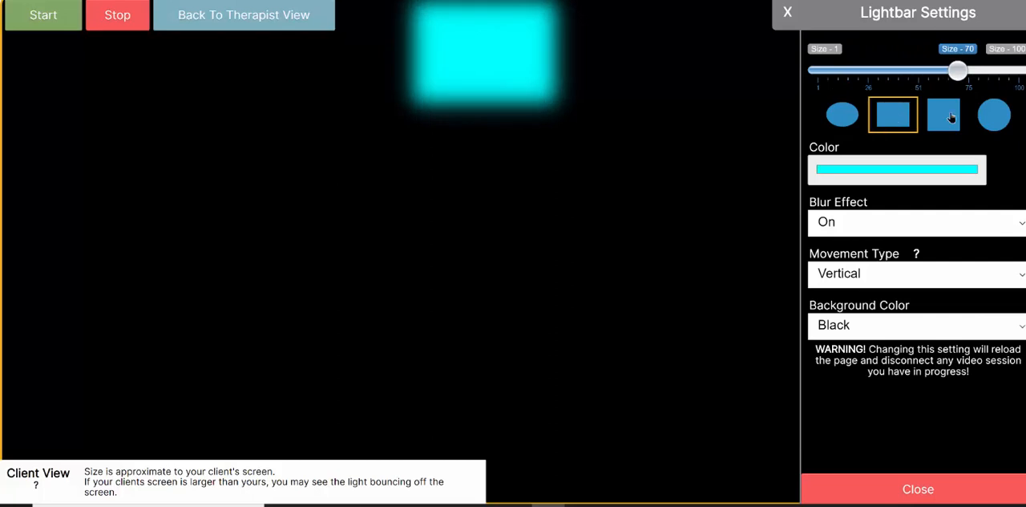
click(994, 115)
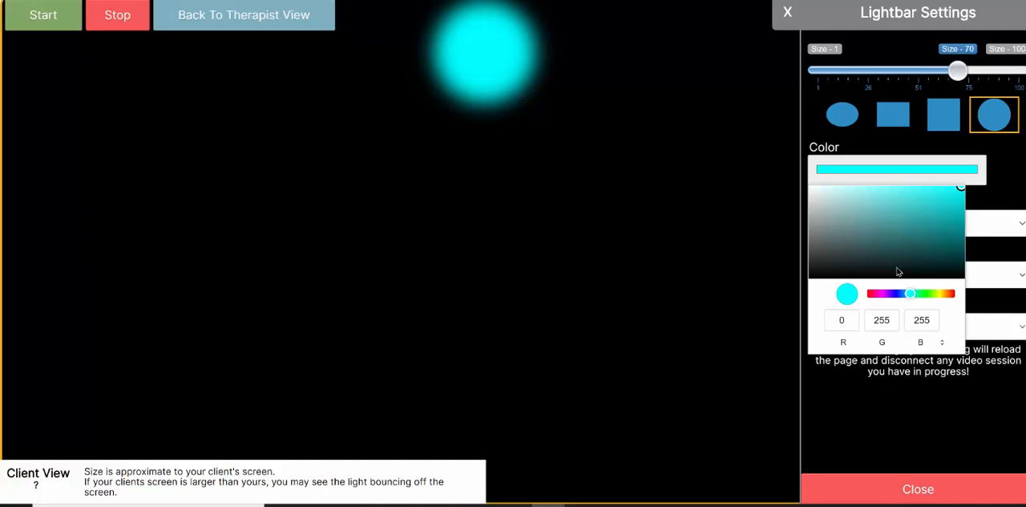
mouse_move(1010, 173)
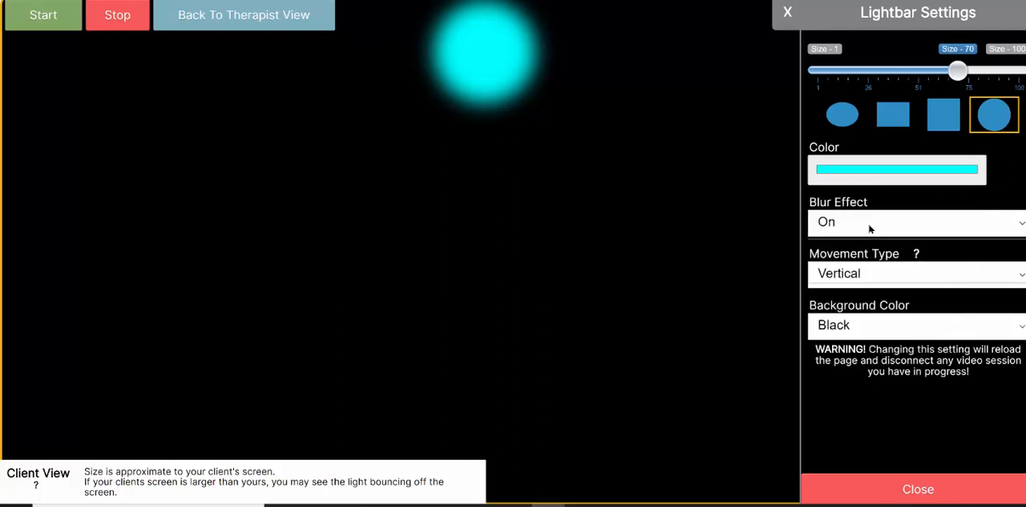
Try the light unblurred as a square and rectangle, ending with a blurred rectangle
click(914, 221)
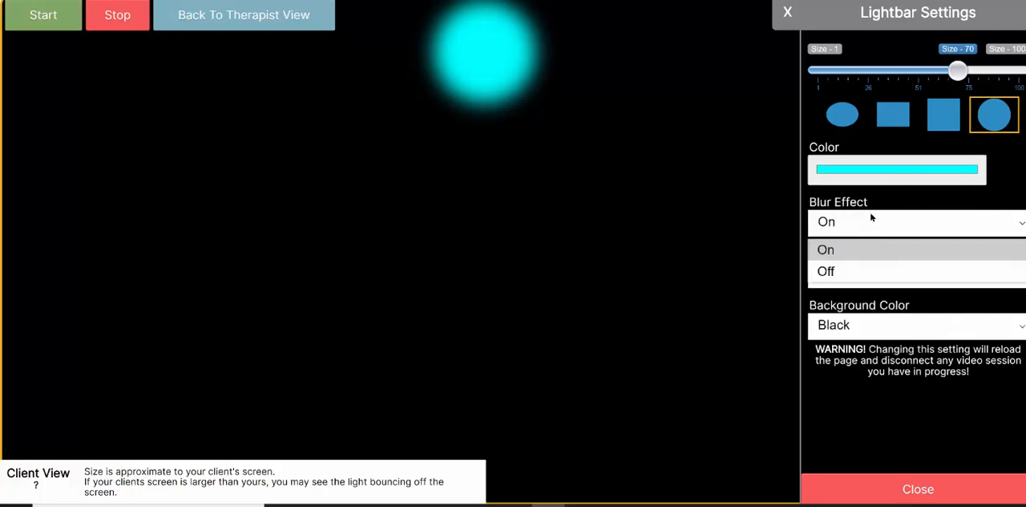
click(824, 271)
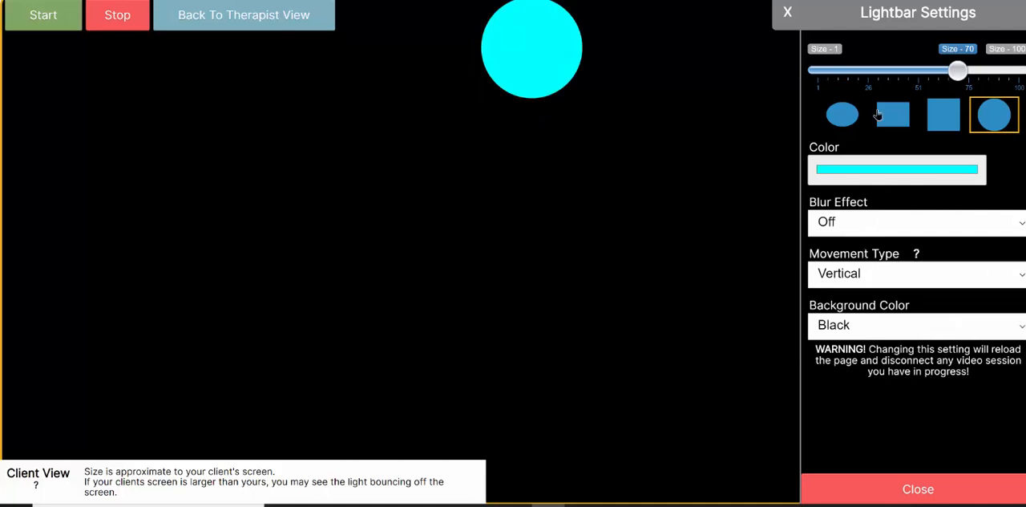
click(943, 114)
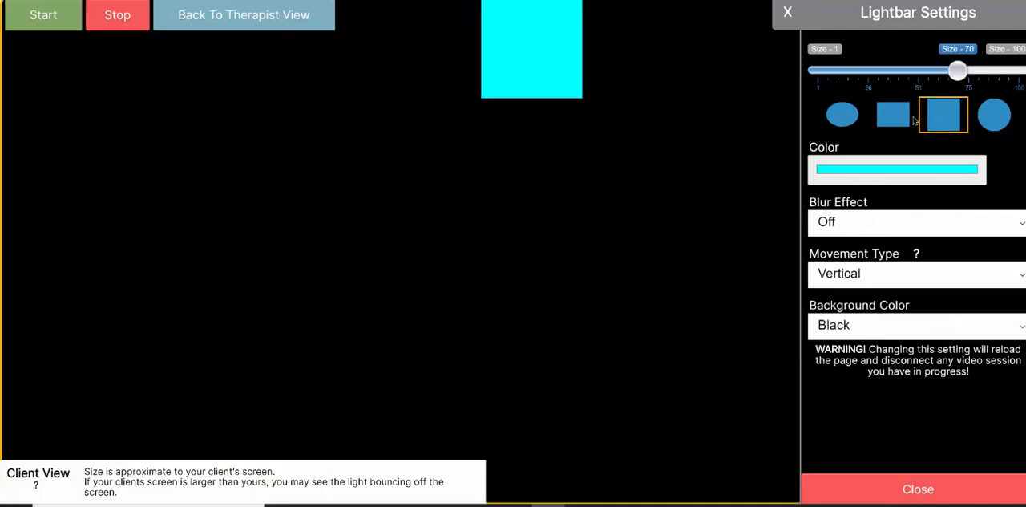
click(914, 221)
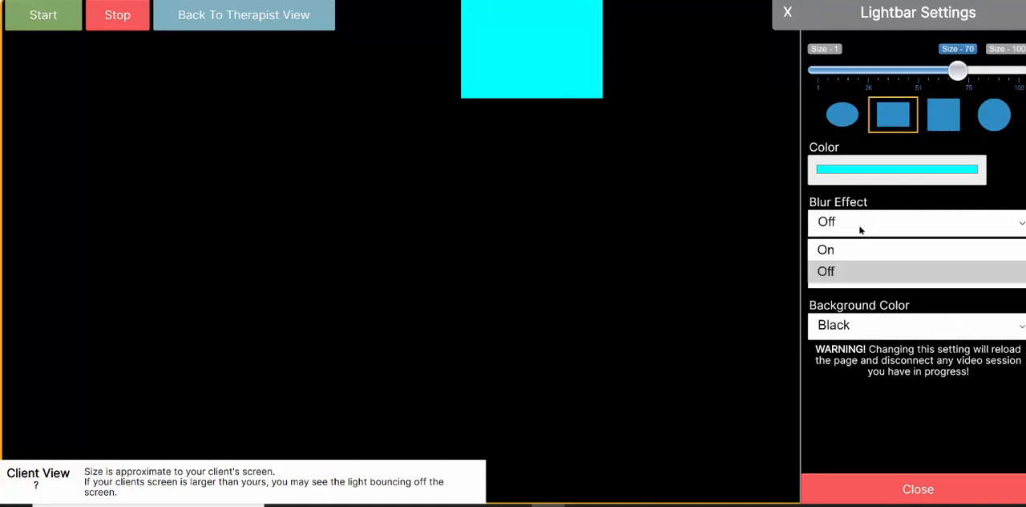
click(824, 250)
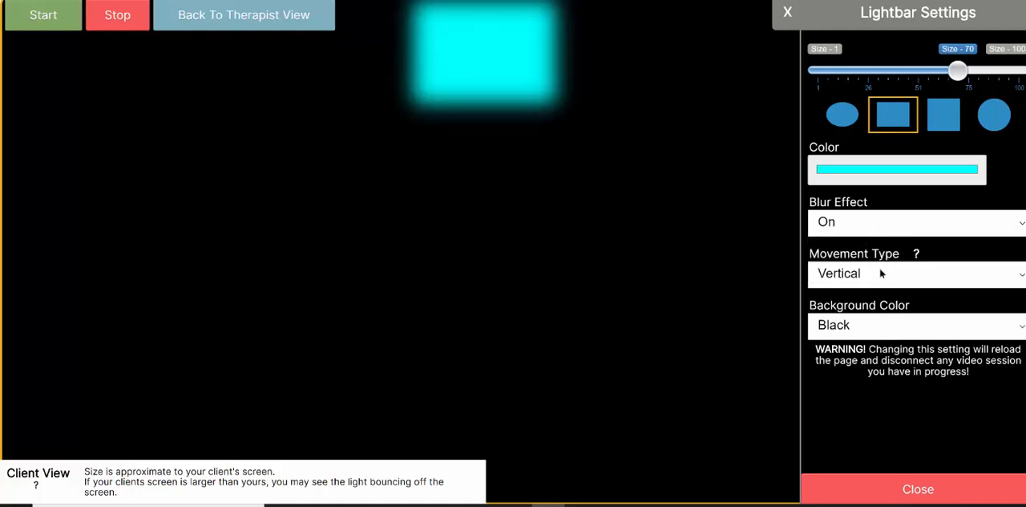
Keep the Vertical movement type, start the light moving, and set the background to white
click(913, 273)
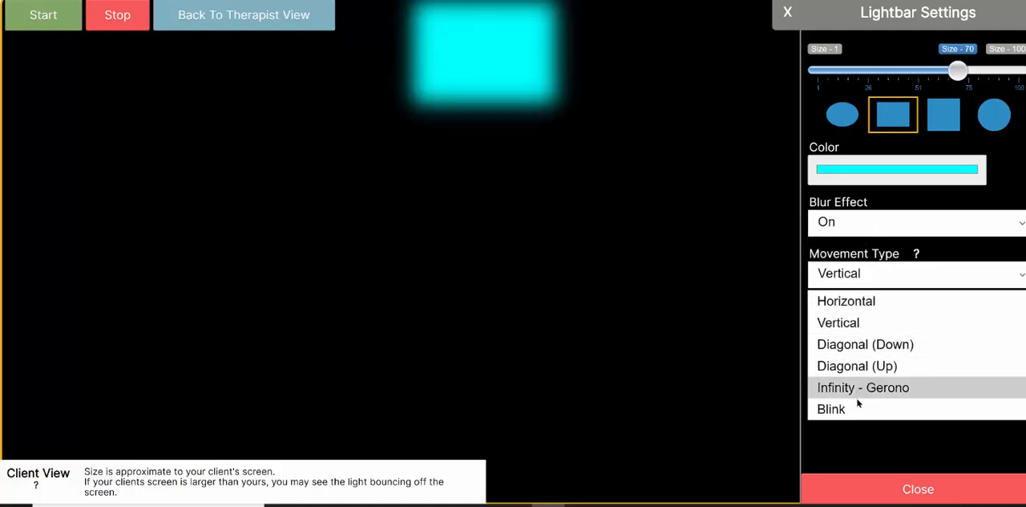
mouse_move(862, 313)
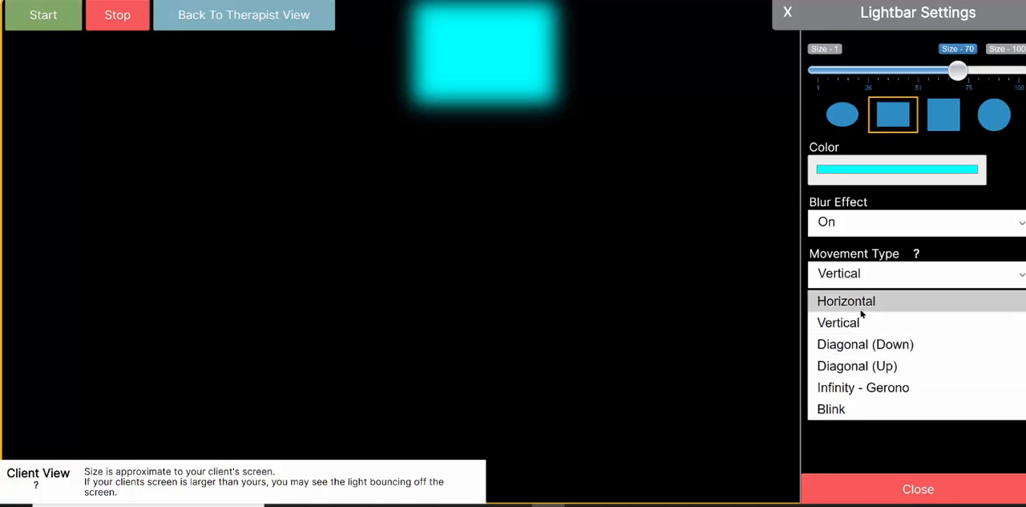
click(837, 322)
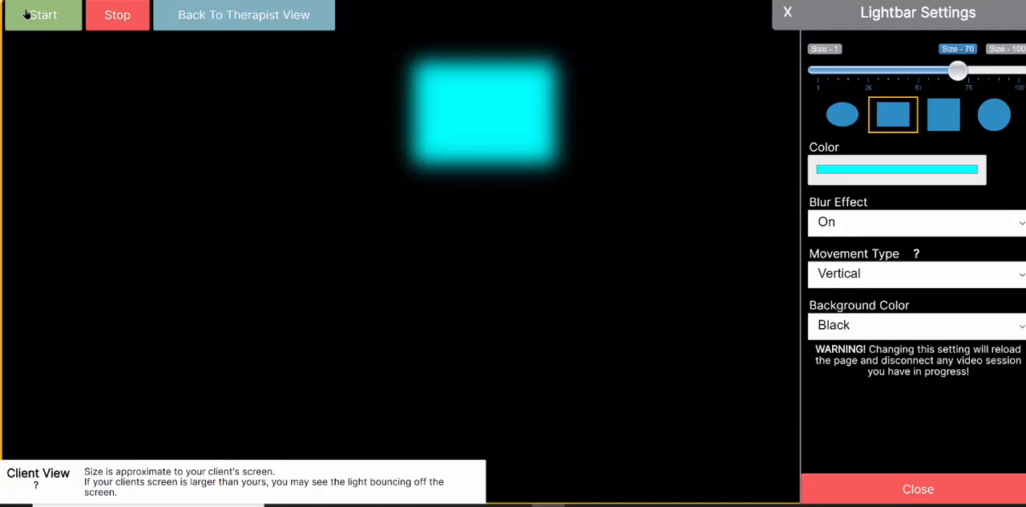
click(43, 14)
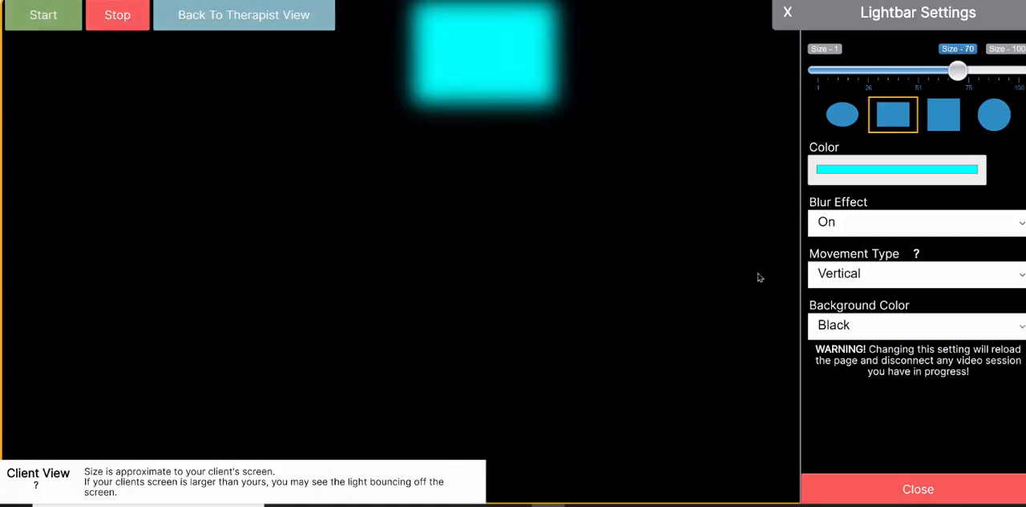
click(917, 324)
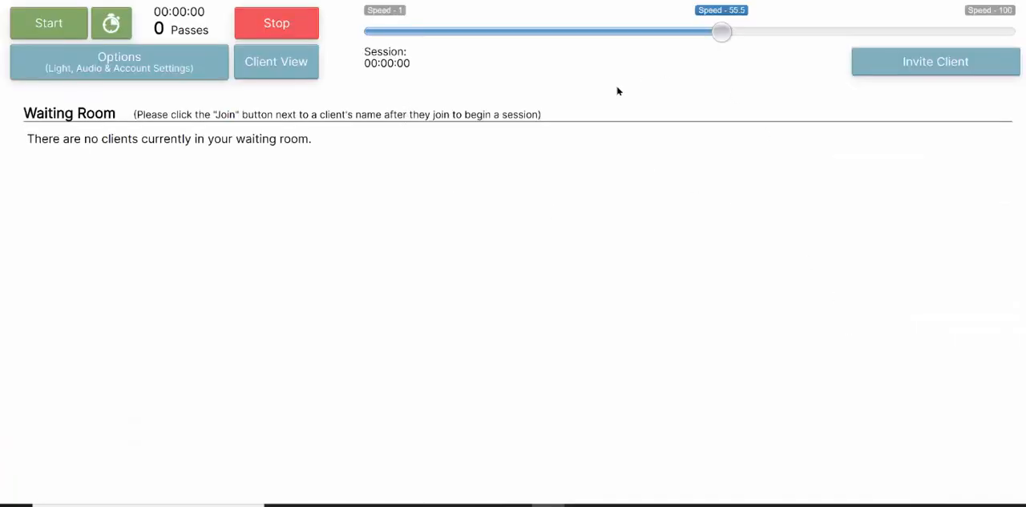
mouse_move(119, 61)
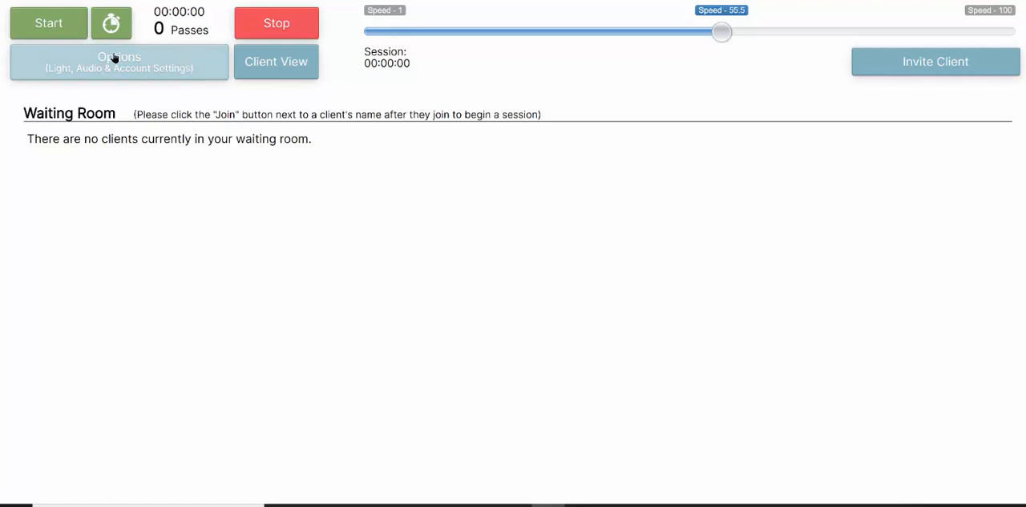
Set the lightbar background colour back to black in Lightbar Settings
click(118, 61)
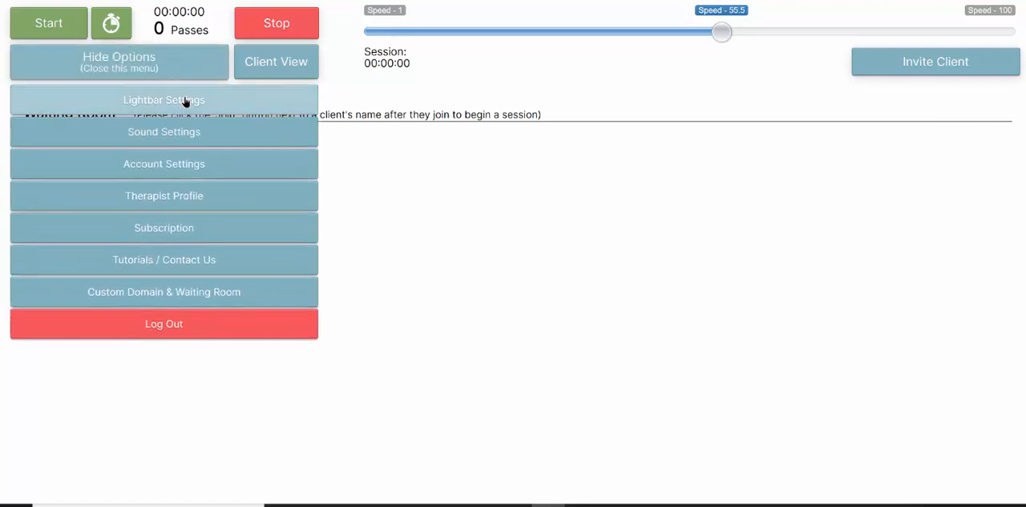
click(163, 99)
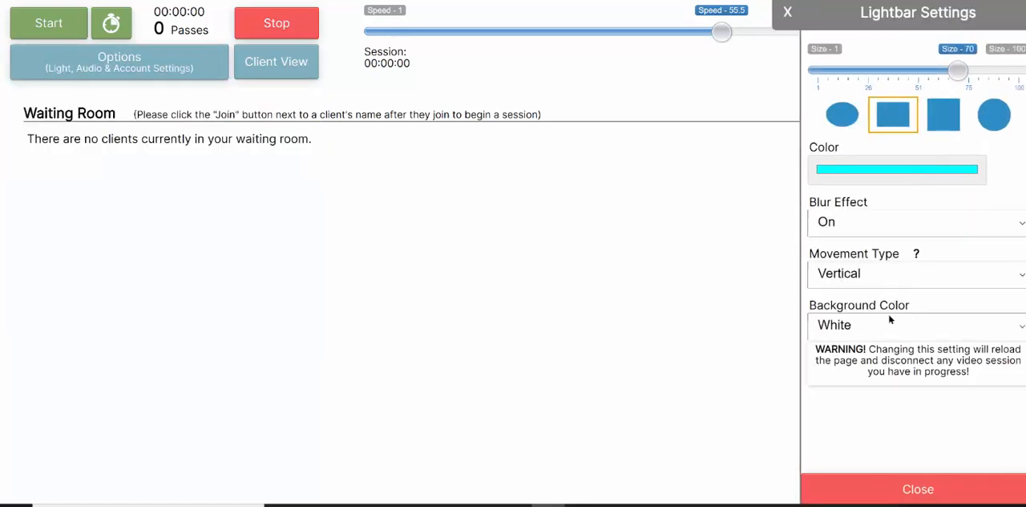
click(914, 323)
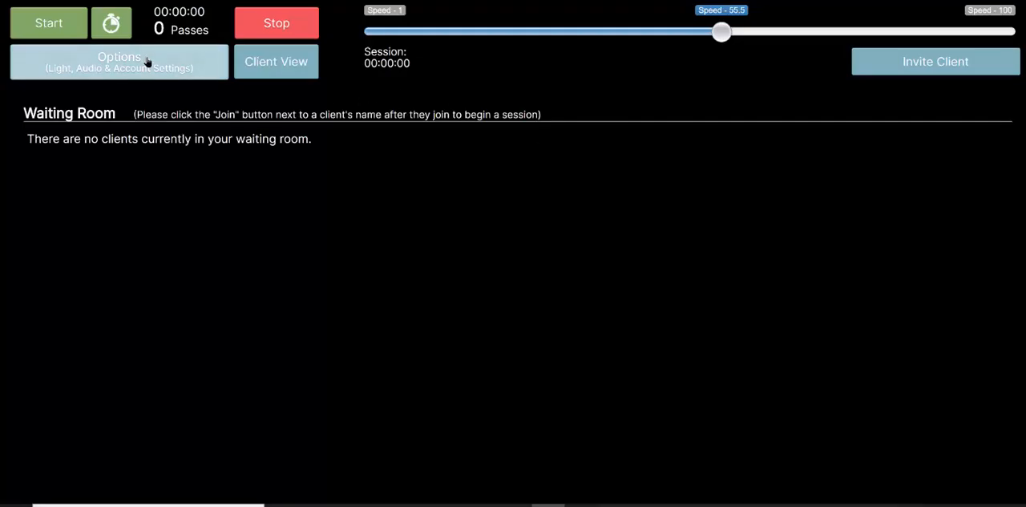
Show the Sound Selection Options with Conga (Sound 1) chosen
click(119, 61)
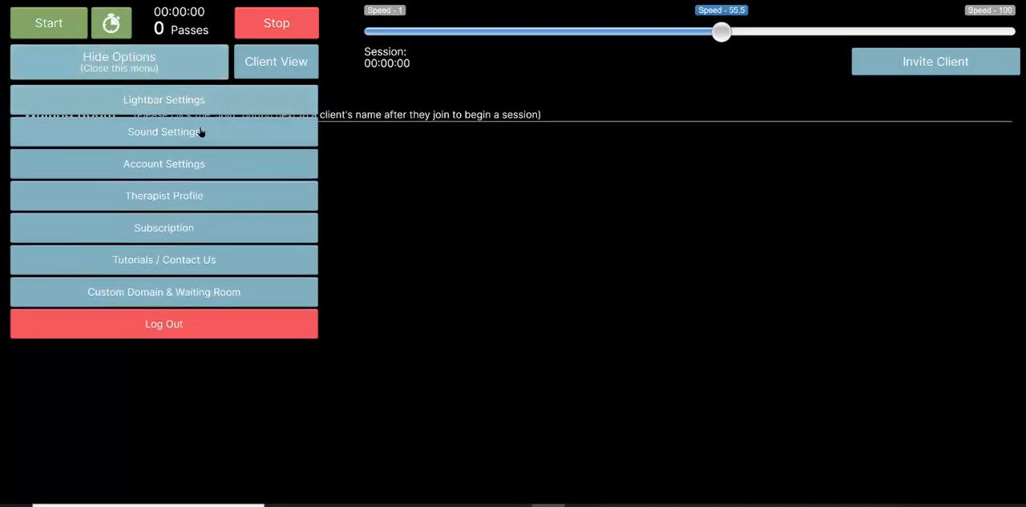
click(163, 132)
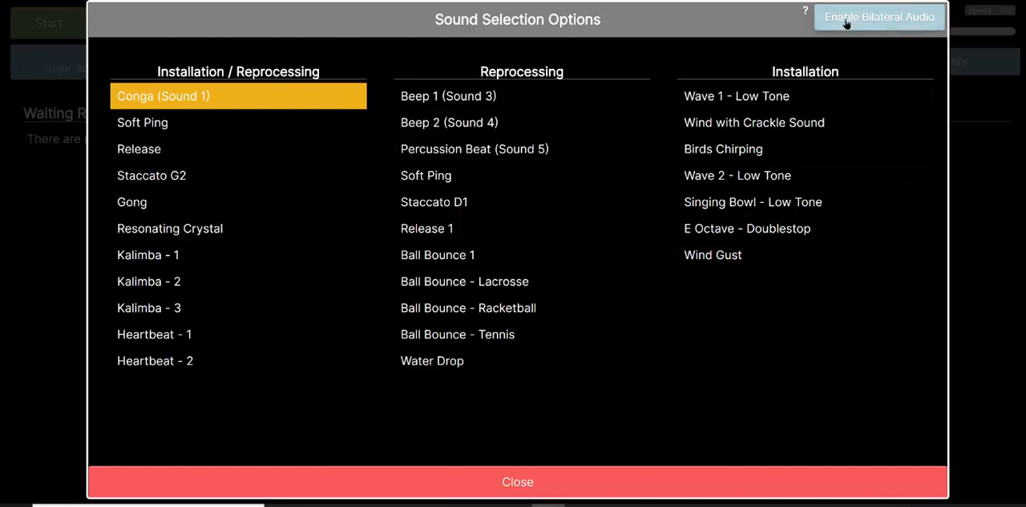
mouse_move(585, 163)
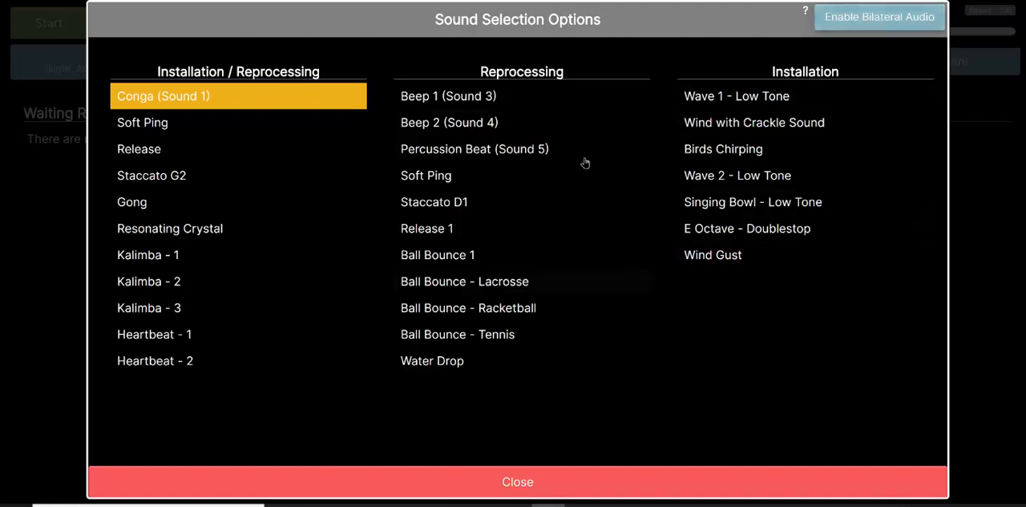
mouse_move(752, 282)
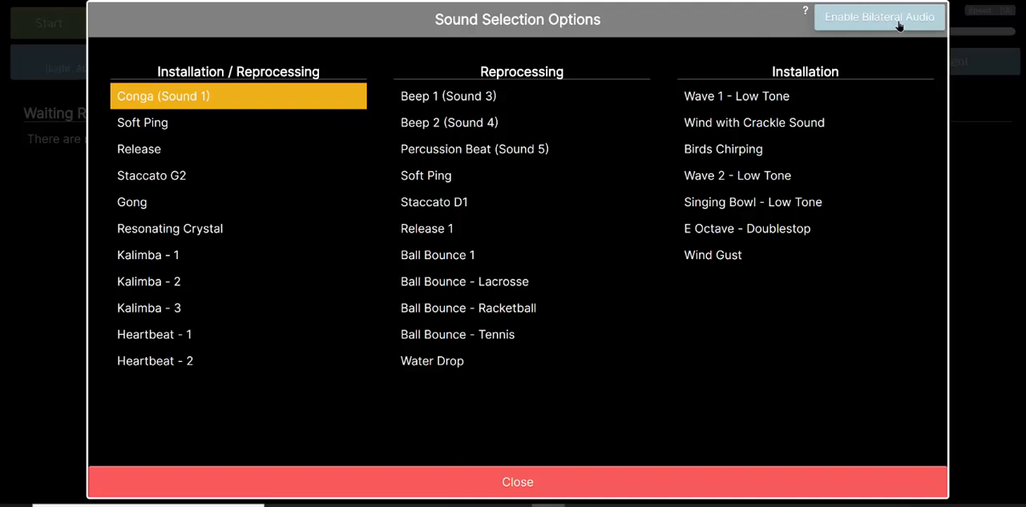
mouse_move(888, 102)
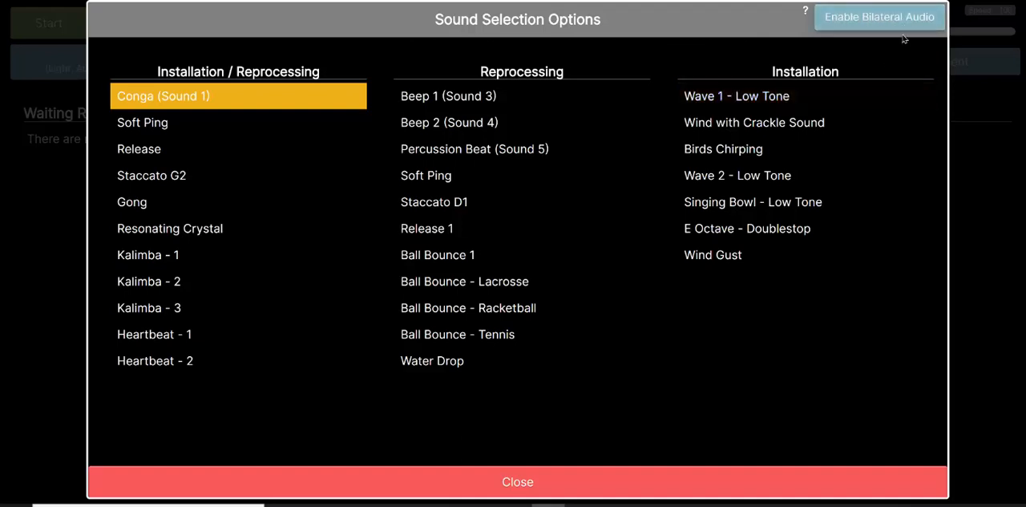
mouse_move(878, 19)
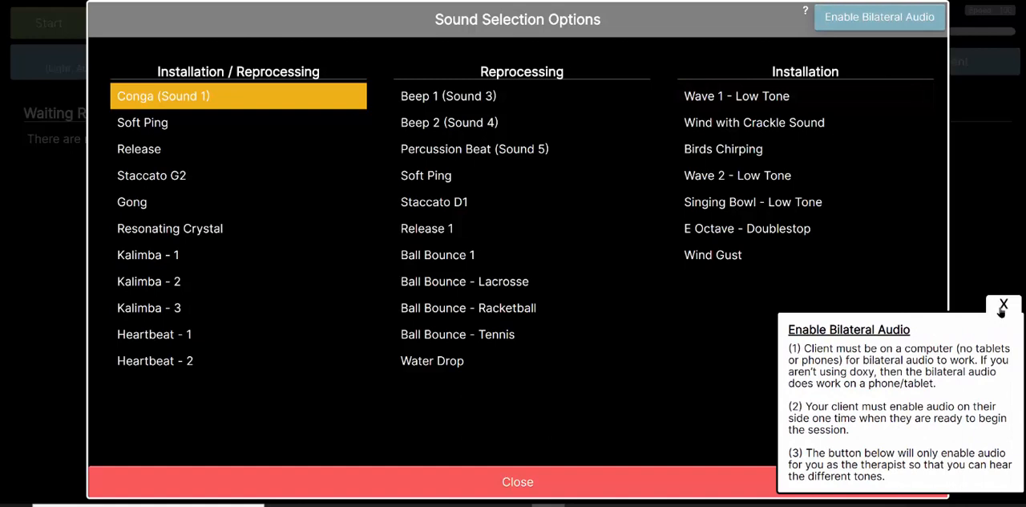
Dismiss the bilateral audio explanation, preview Soft Ping, enable bilateral audio and choose Gong
click(1003, 305)
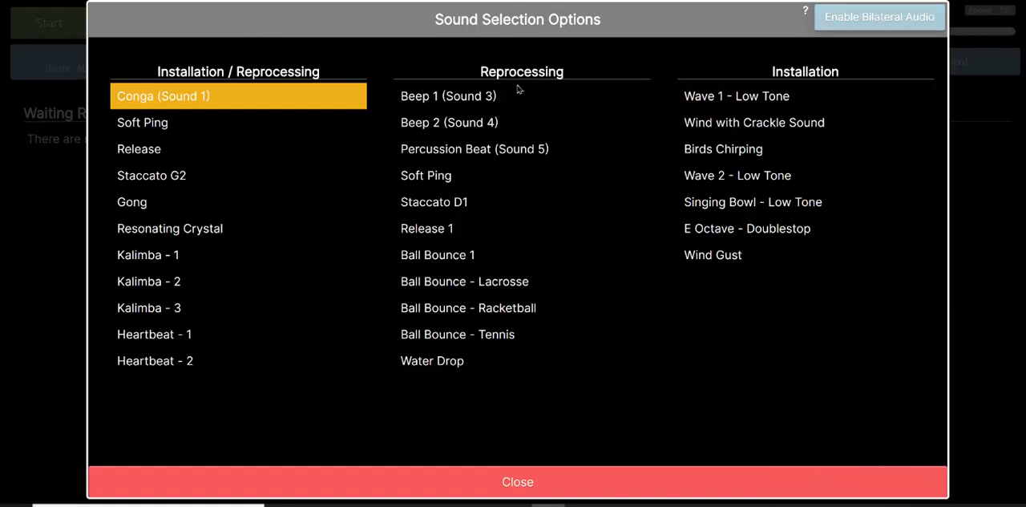
click(141, 122)
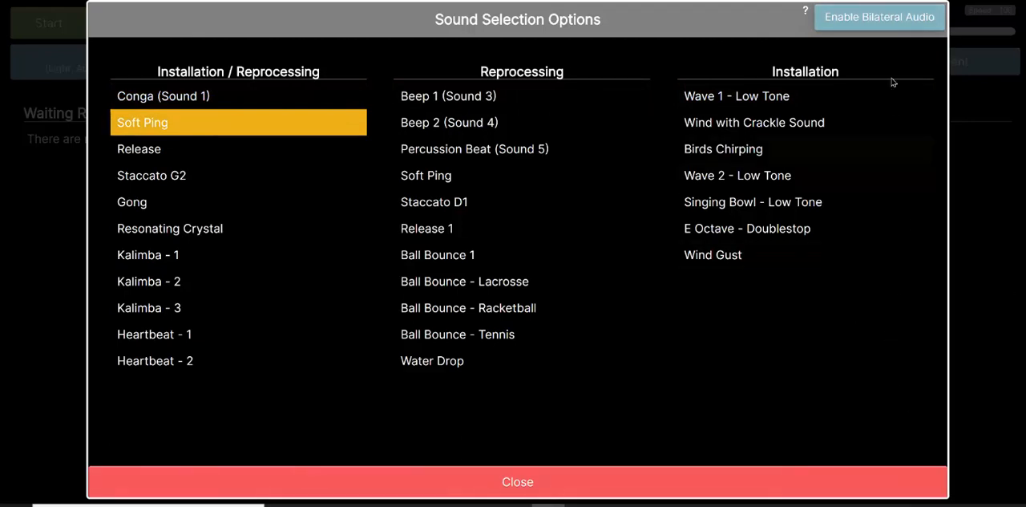
click(879, 16)
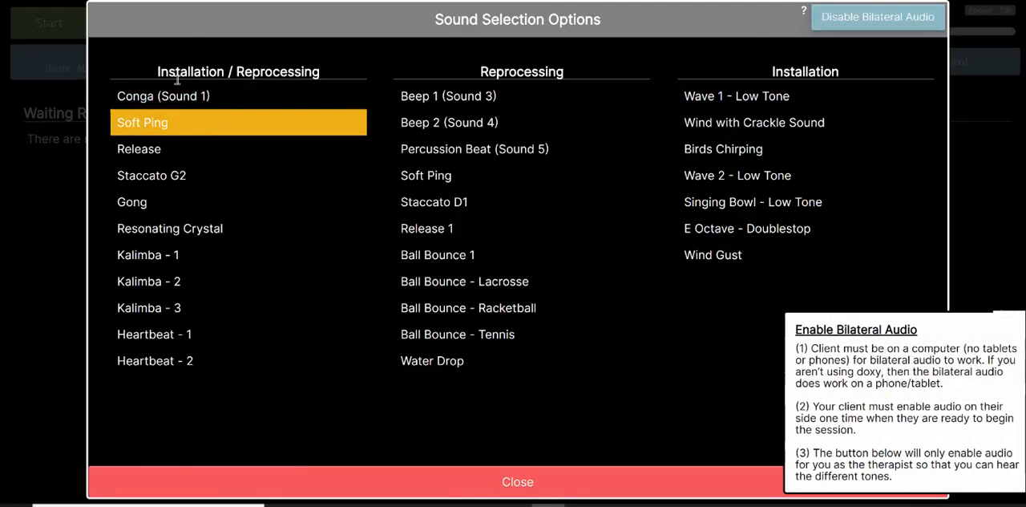
click(163, 96)
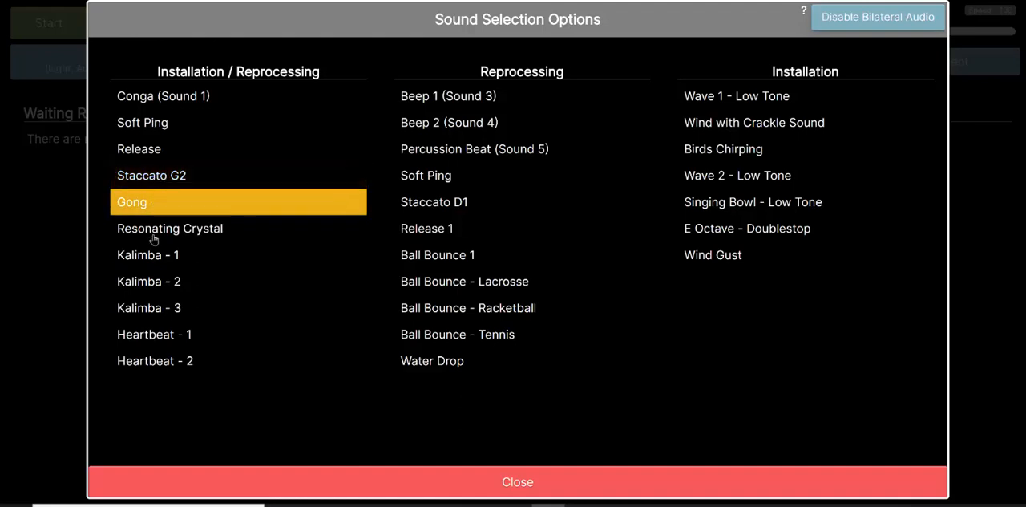
Preview Wave 1, Birds Chirping and Water Drop, then return to Conga (Sound 1) with bilateral audio off
click(736, 96)
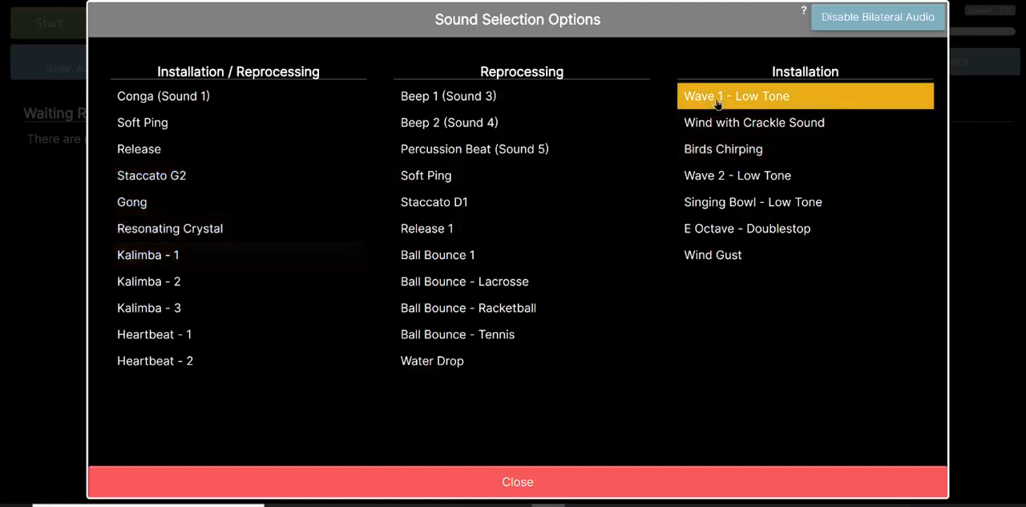
click(722, 147)
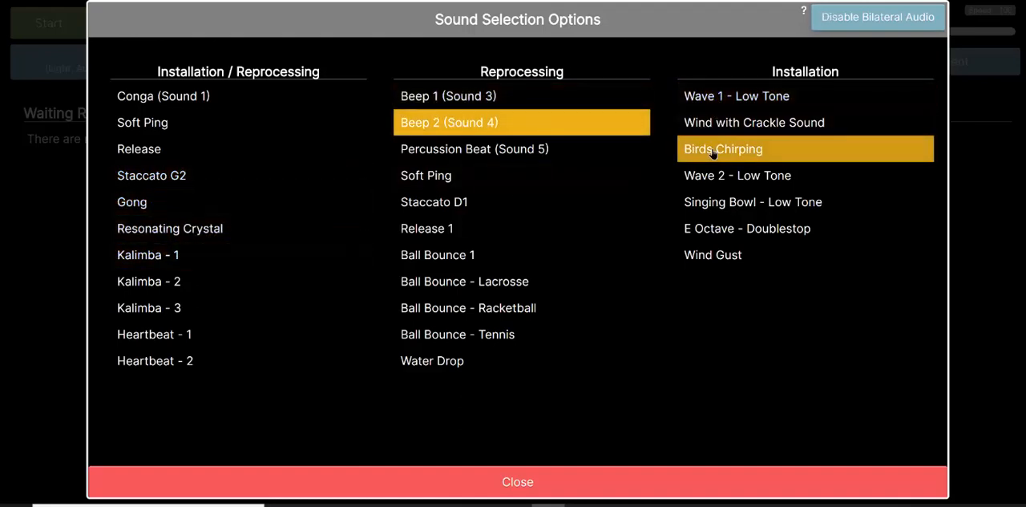
click(433, 360)
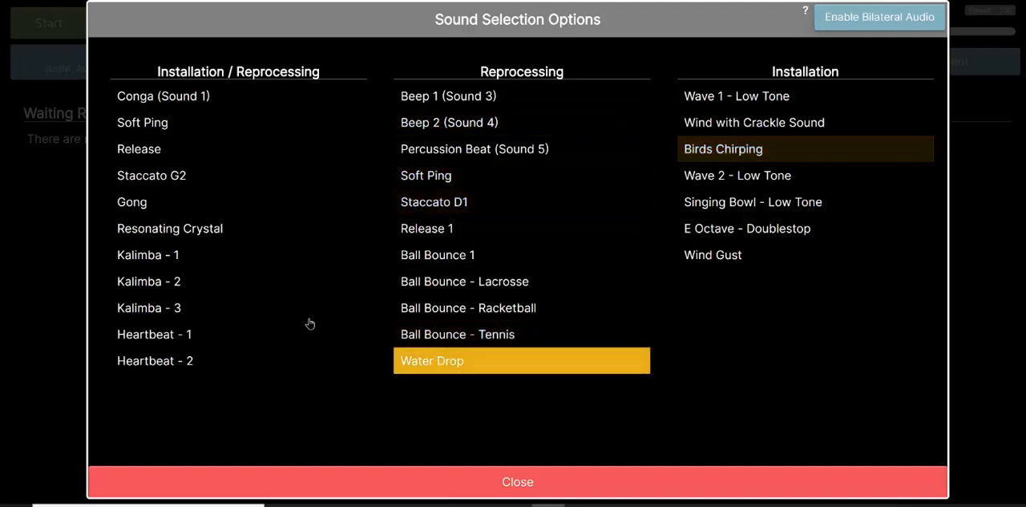
click(879, 16)
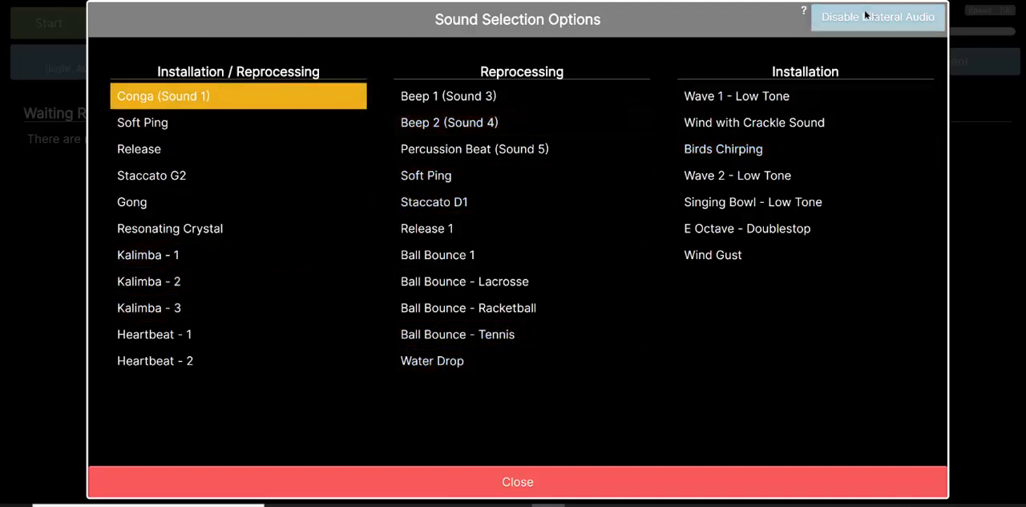
click(877, 16)
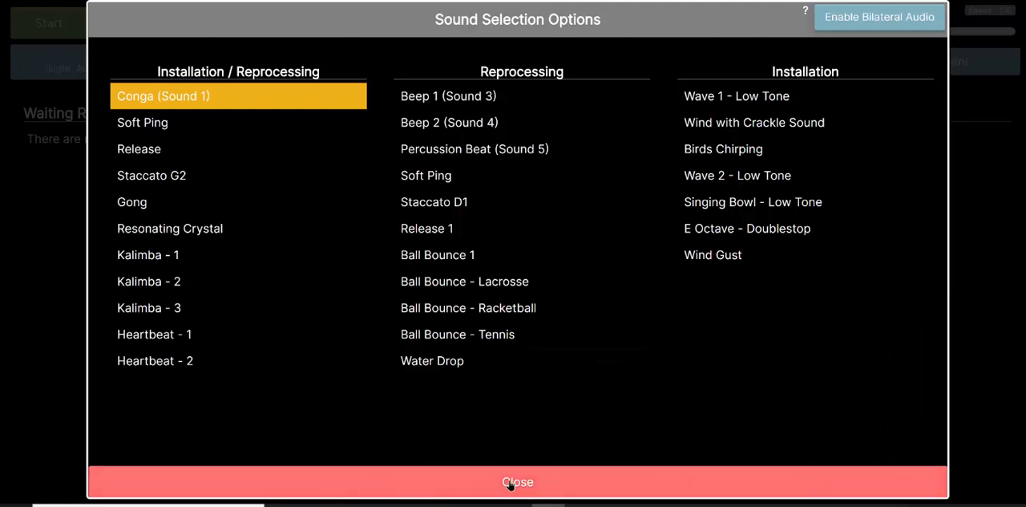
Close the sound options and save a new therapist login PIN in Account Settings
click(516, 481)
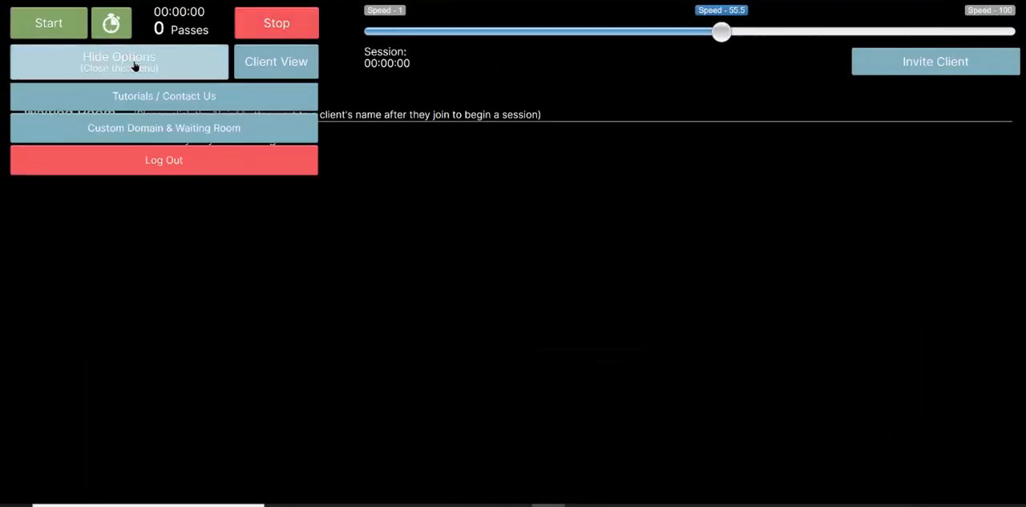
click(119, 61)
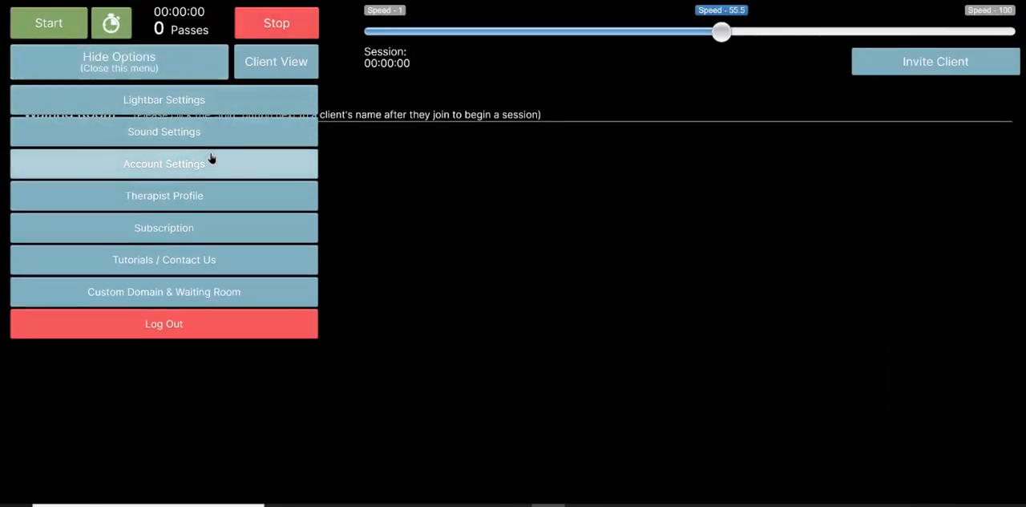
click(164, 164)
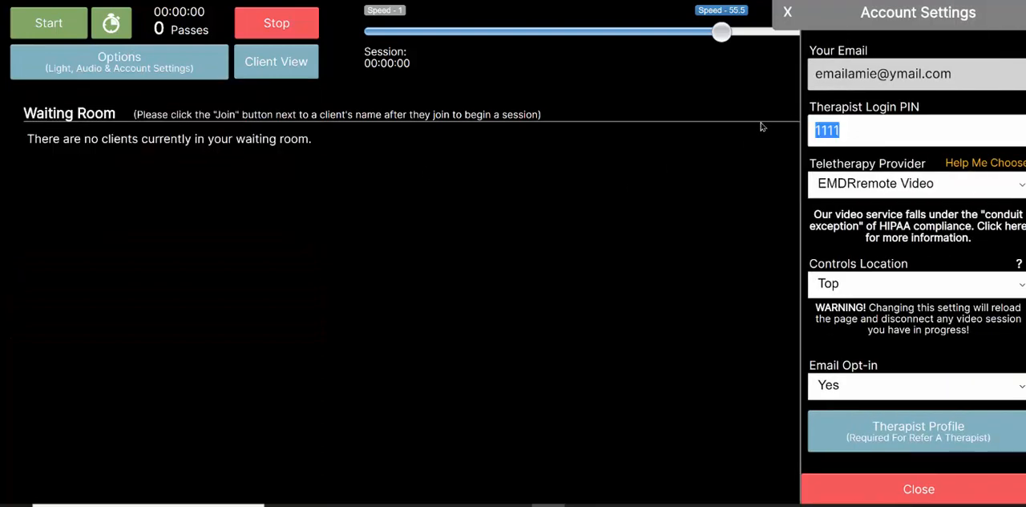
text(2222)
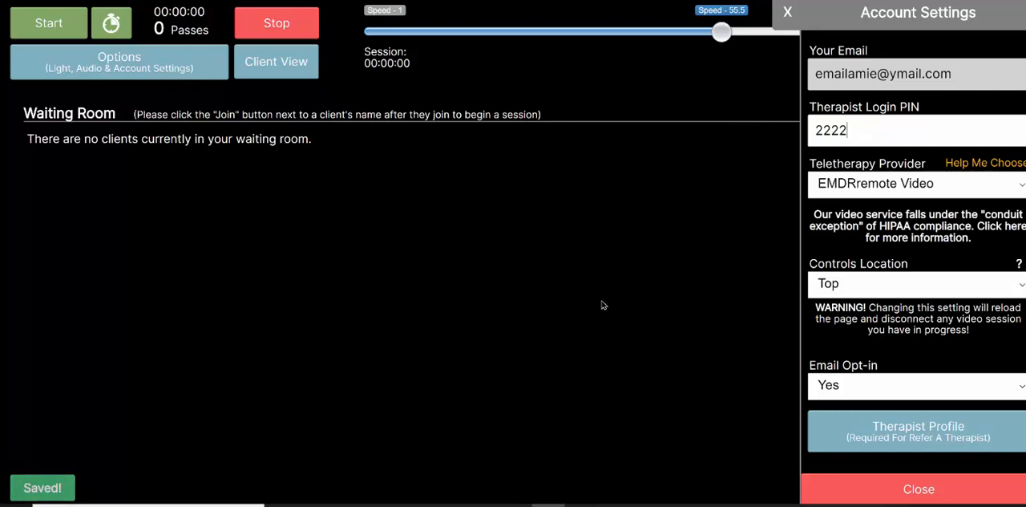
Keep EMDRremote Video as the teletherapy provider and show the Controls Location choices
click(913, 183)
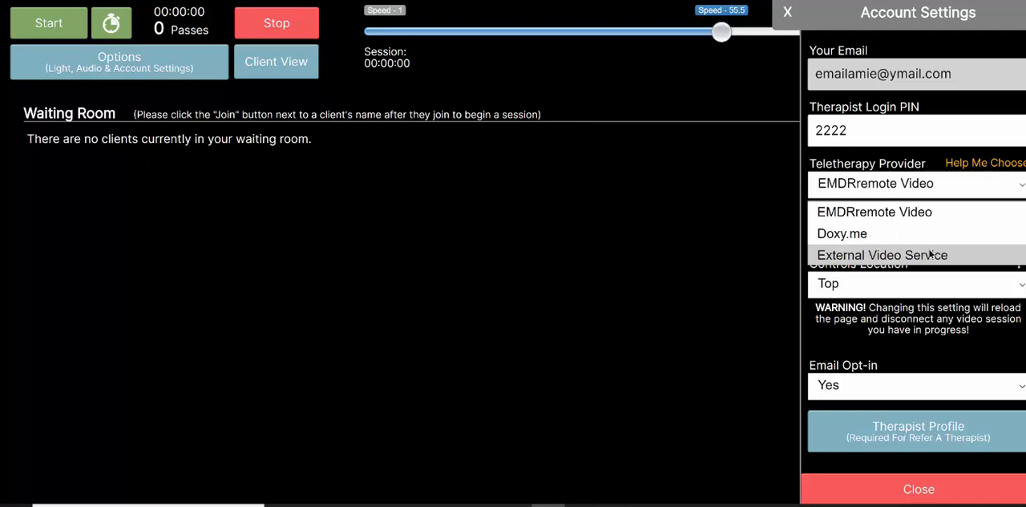
click(874, 212)
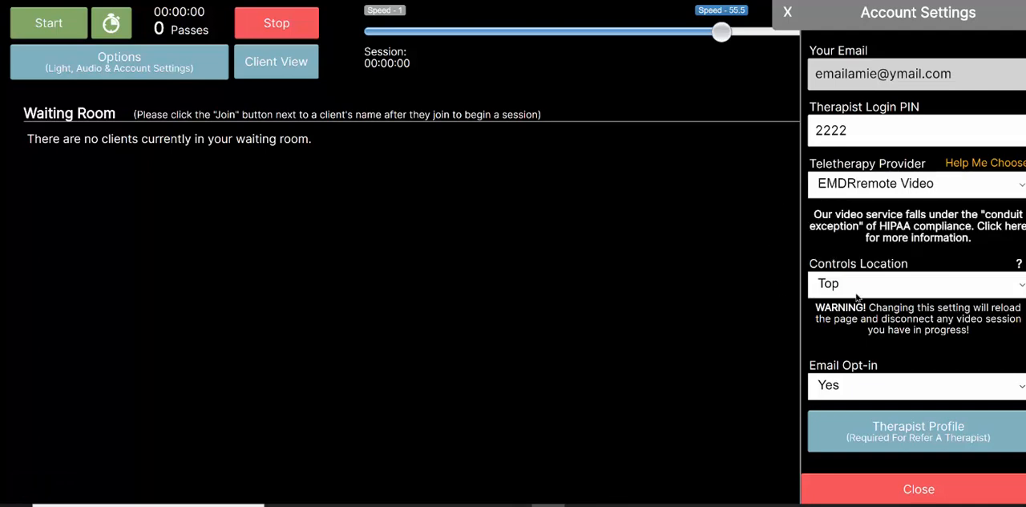
click(914, 282)
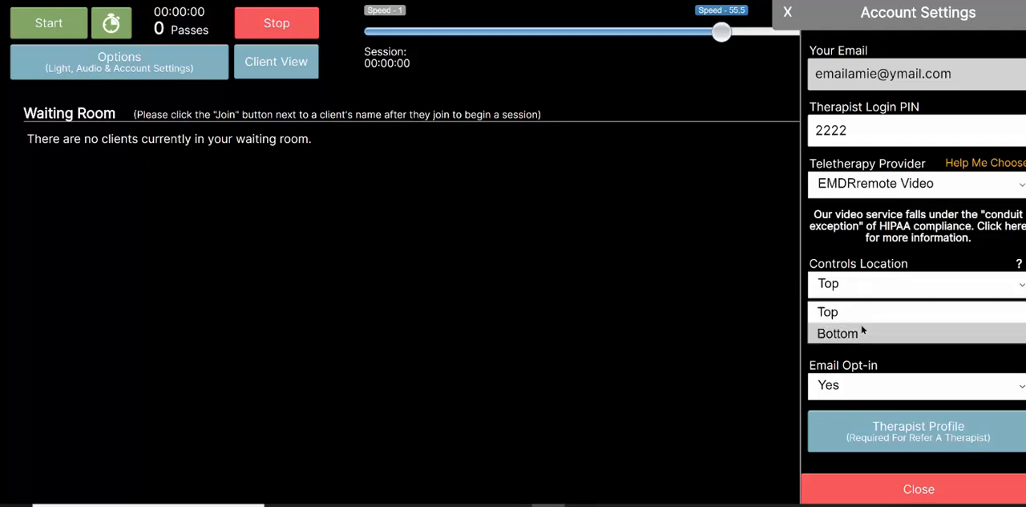
Move the session controls to the bottom of the dashboard
click(837, 332)
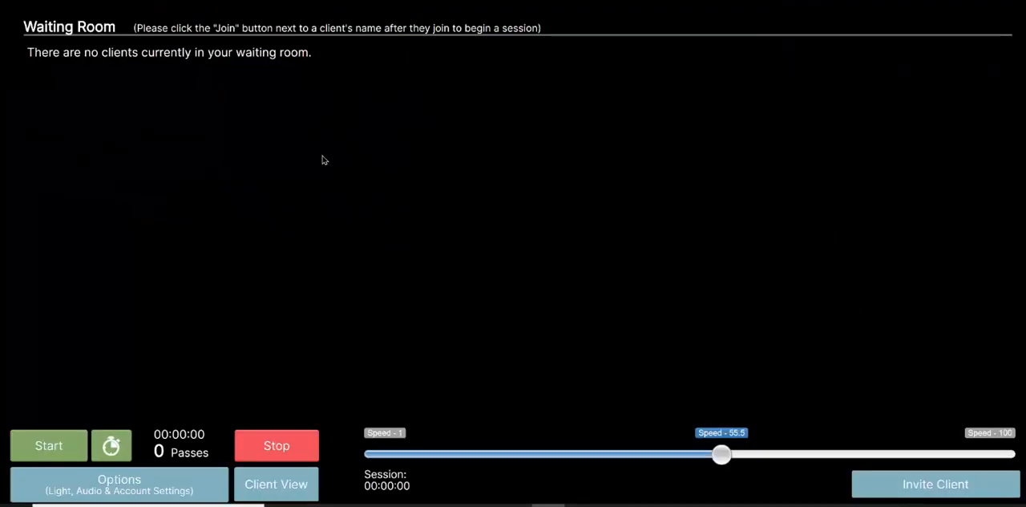
mouse_move(470, 200)
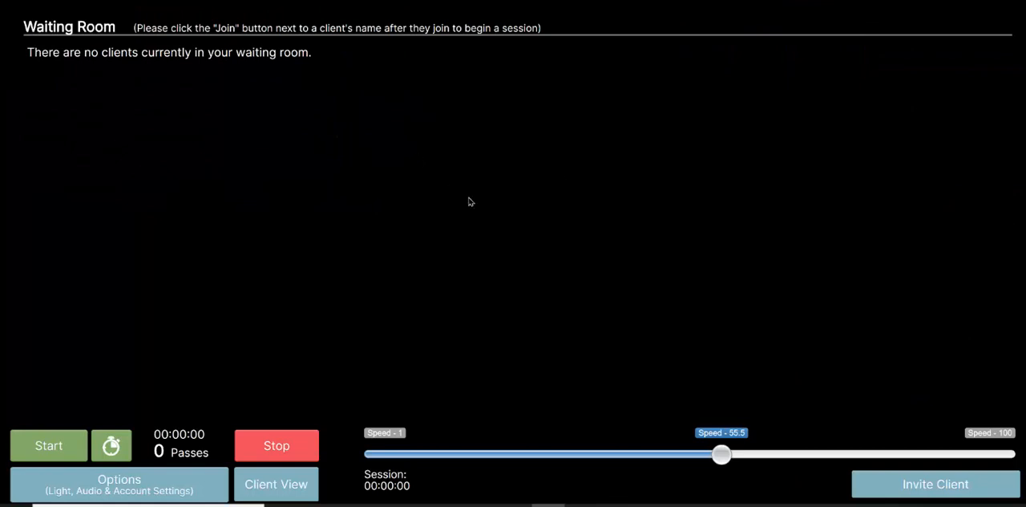
mouse_move(490, 93)
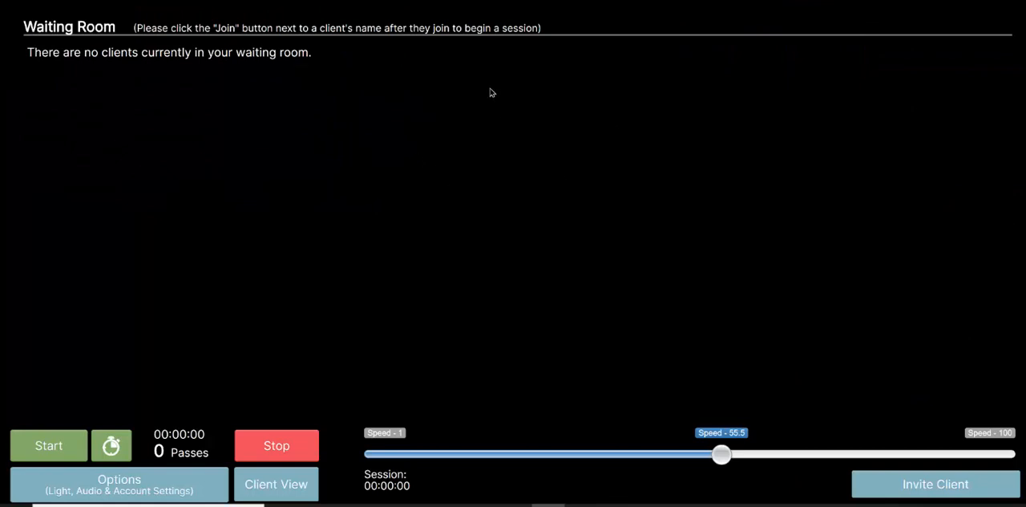
mouse_move(587, 327)
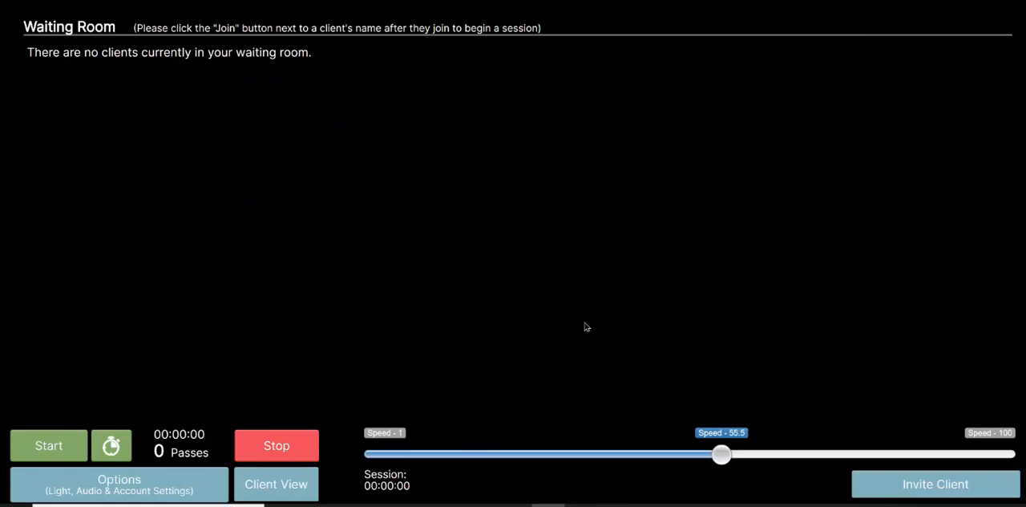
mouse_move(613, 254)
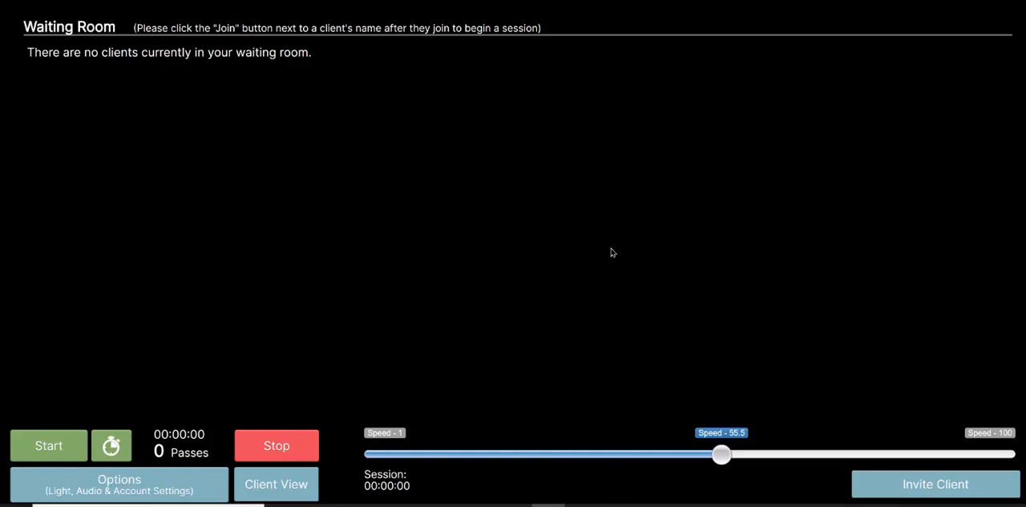
mouse_move(505, 70)
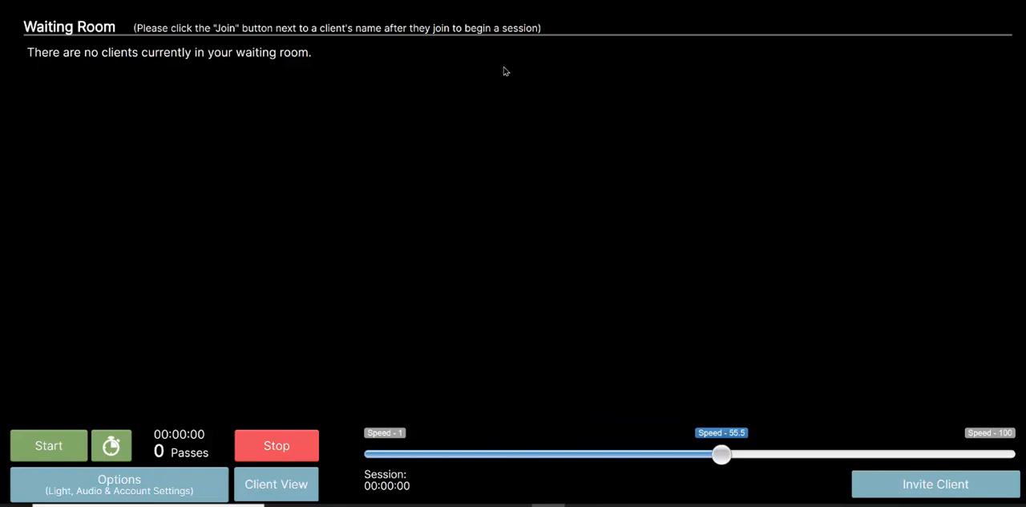
mouse_move(493, 96)
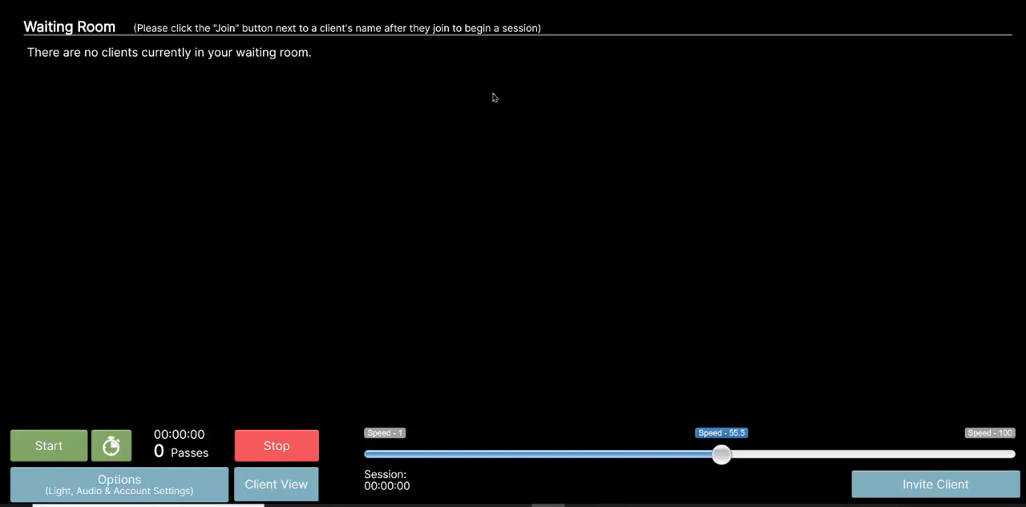
mouse_move(512, 102)
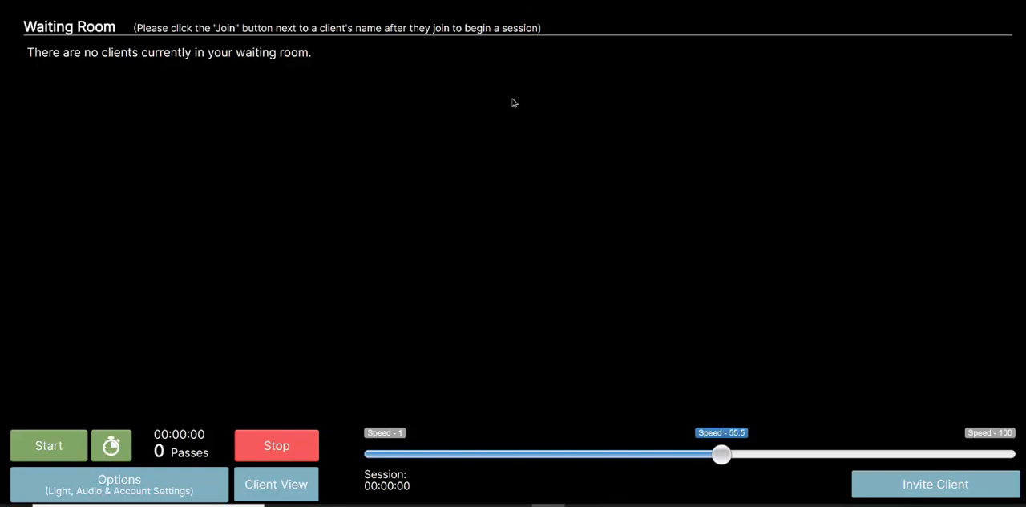
mouse_move(157, 354)
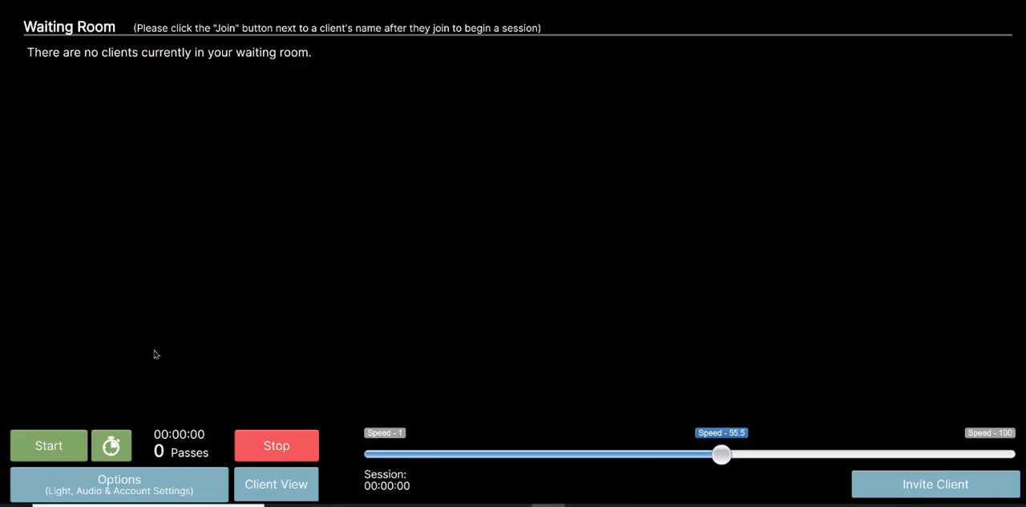
Move the session controls back to the top via Account Settings and reopen the options menu
click(119, 484)
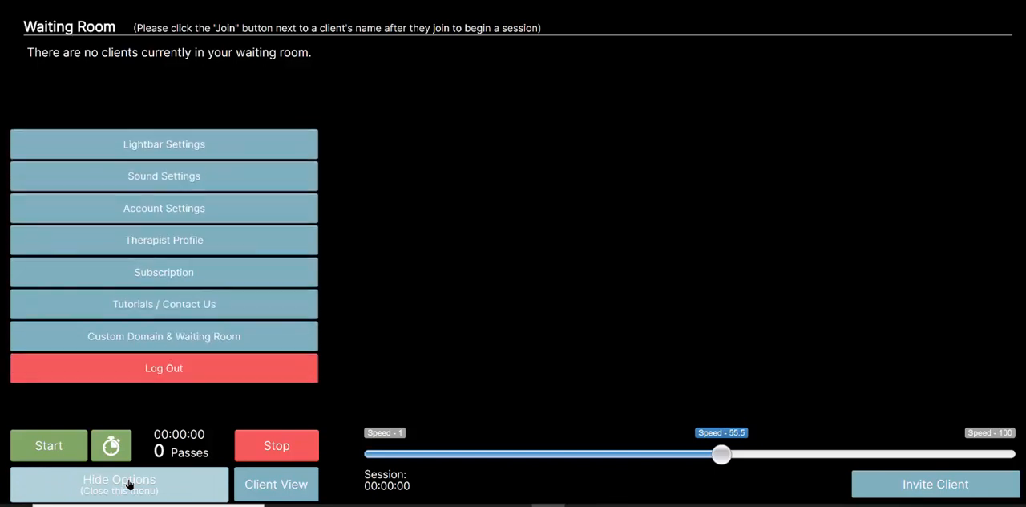
mouse_move(163, 208)
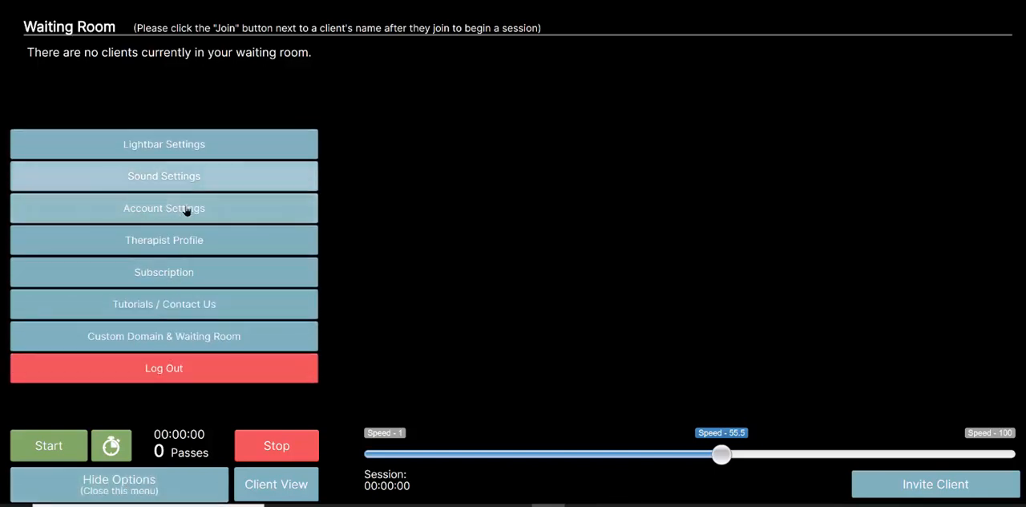
click(163, 209)
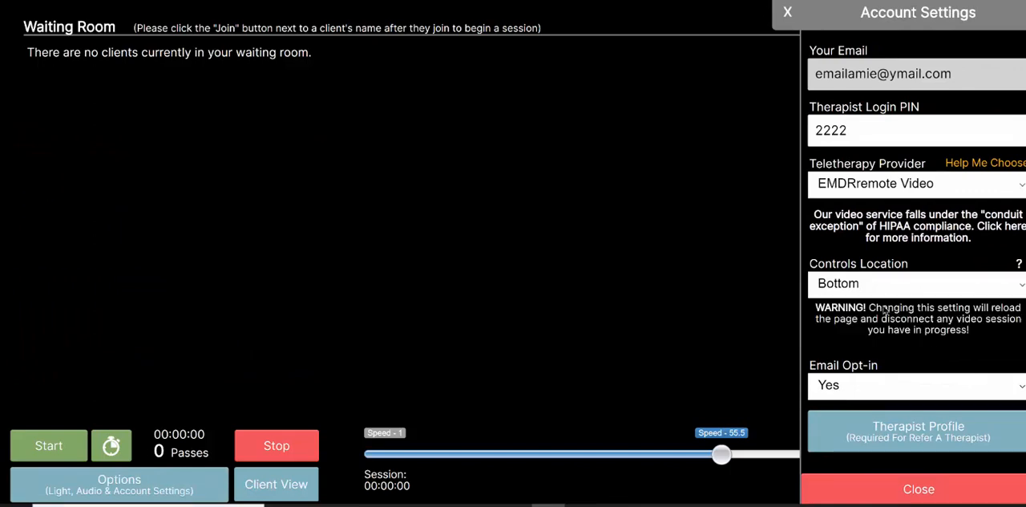
click(918, 487)
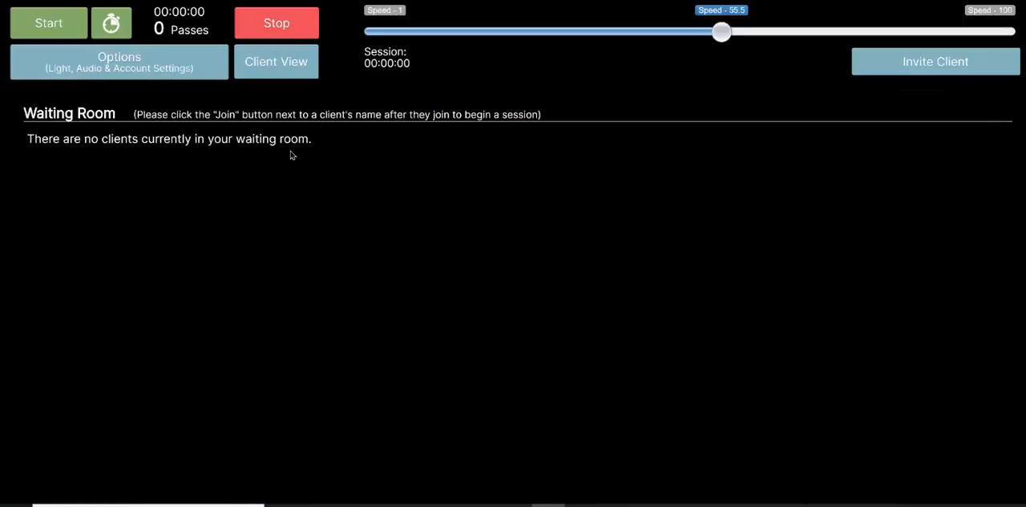
click(118, 61)
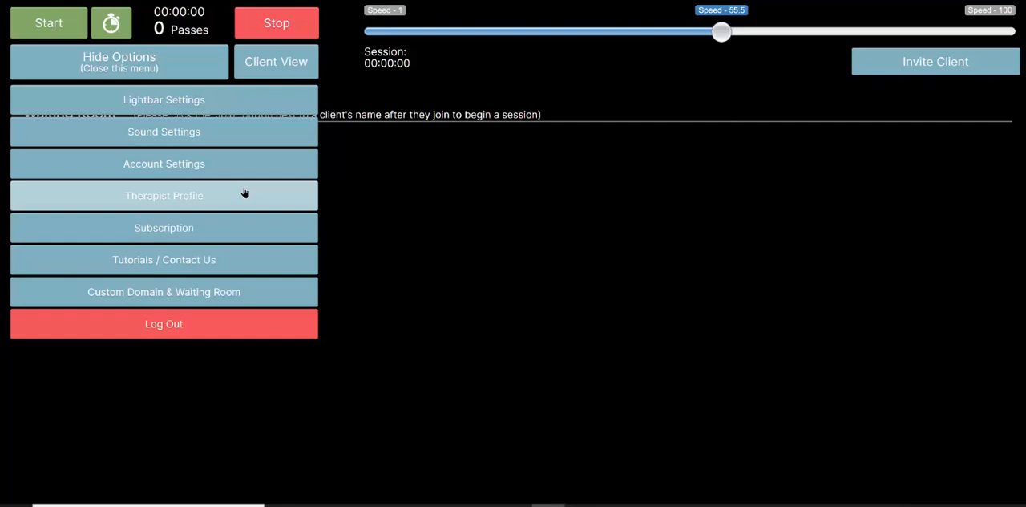
mouse_move(221, 194)
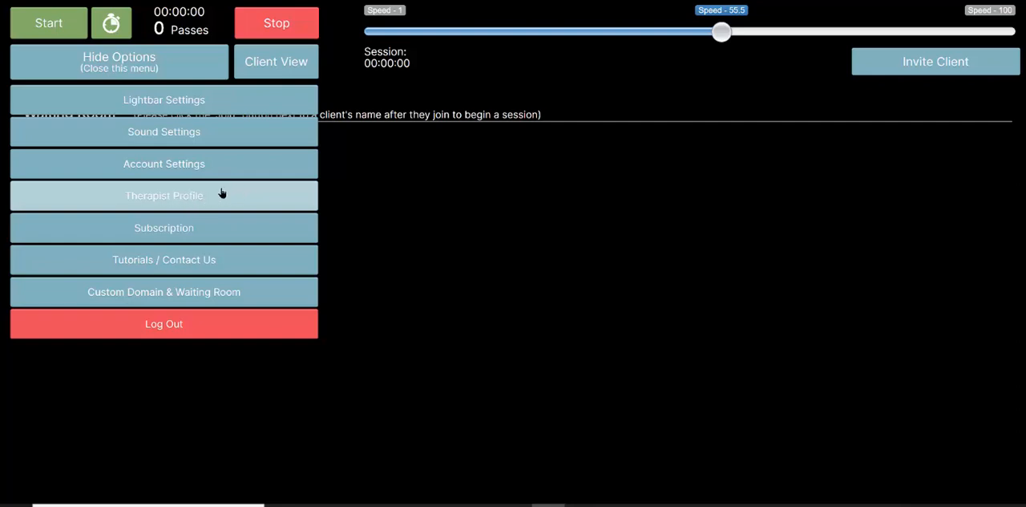
mouse_move(213, 197)
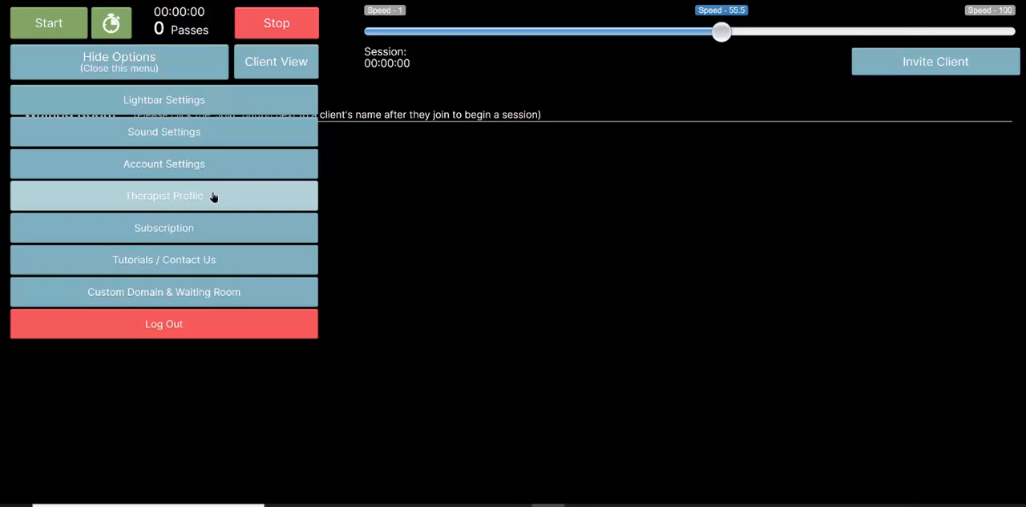
Toggle the therapist profile's Refer a Therapist listing off and back to active
click(163, 196)
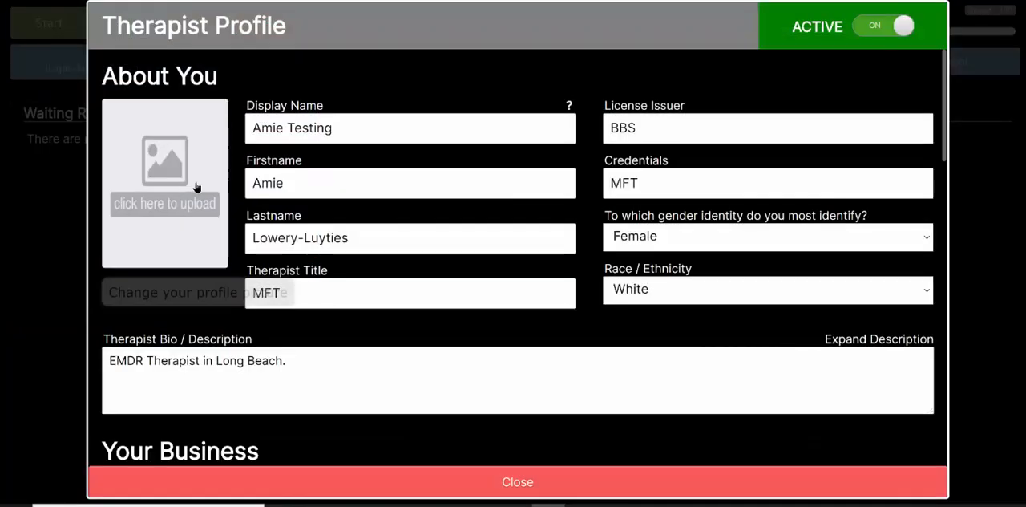
click(885, 26)
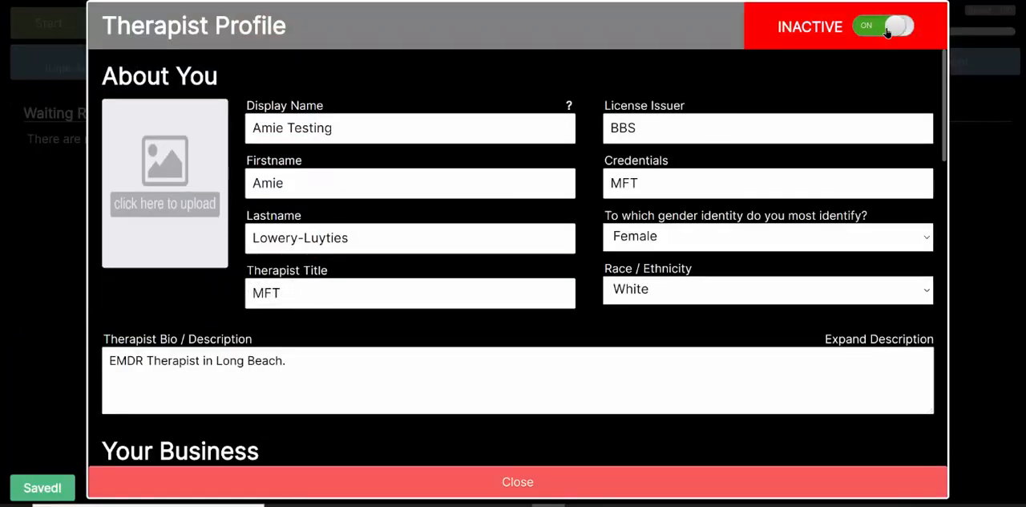
click(883, 26)
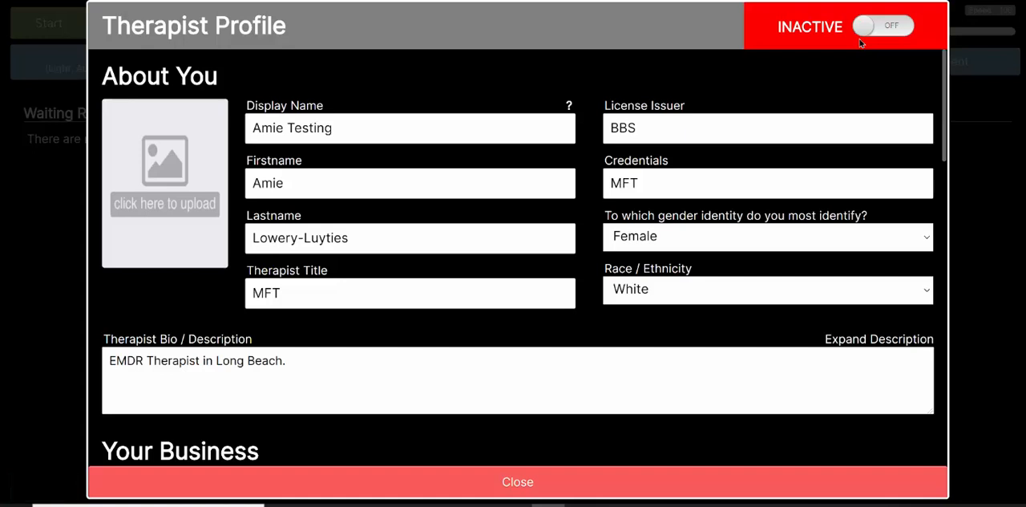
click(882, 25)
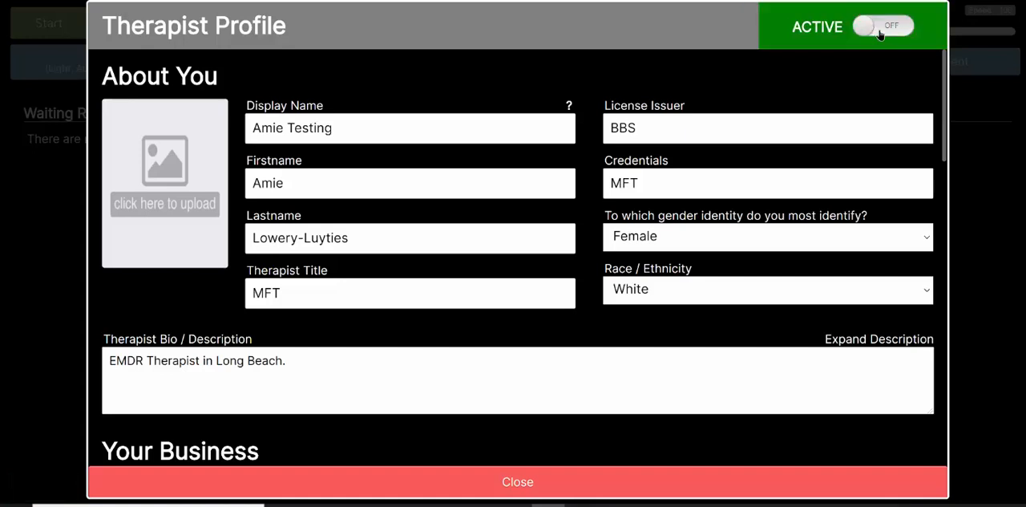
click(881, 26)
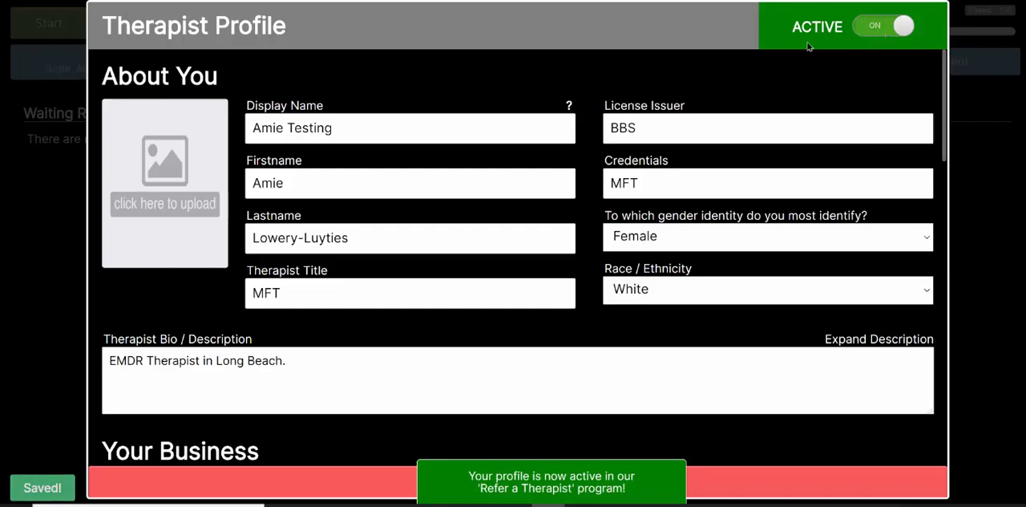
Remove Internal Family Systems (IFS) and another tag from the profile's therapy types
scroll(down, 3)
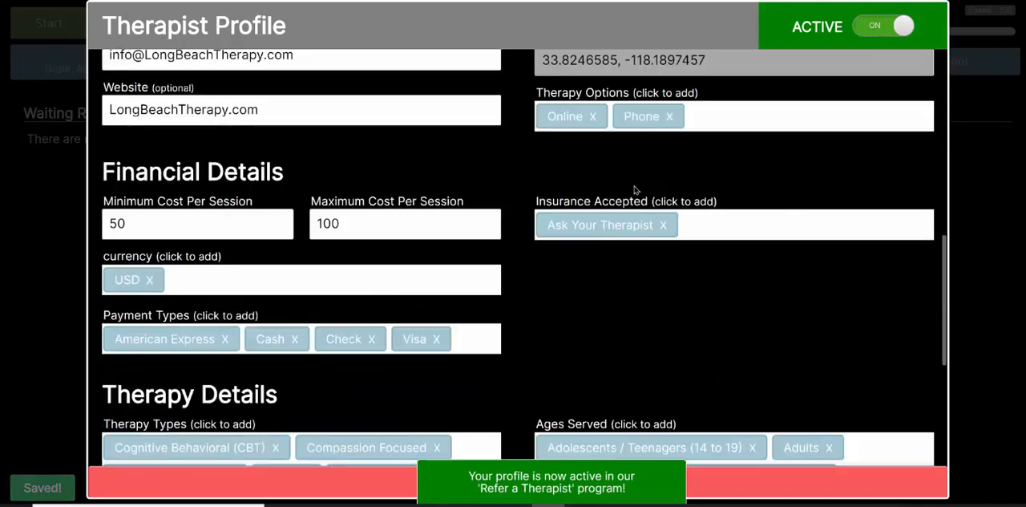
scroll(down, 3)
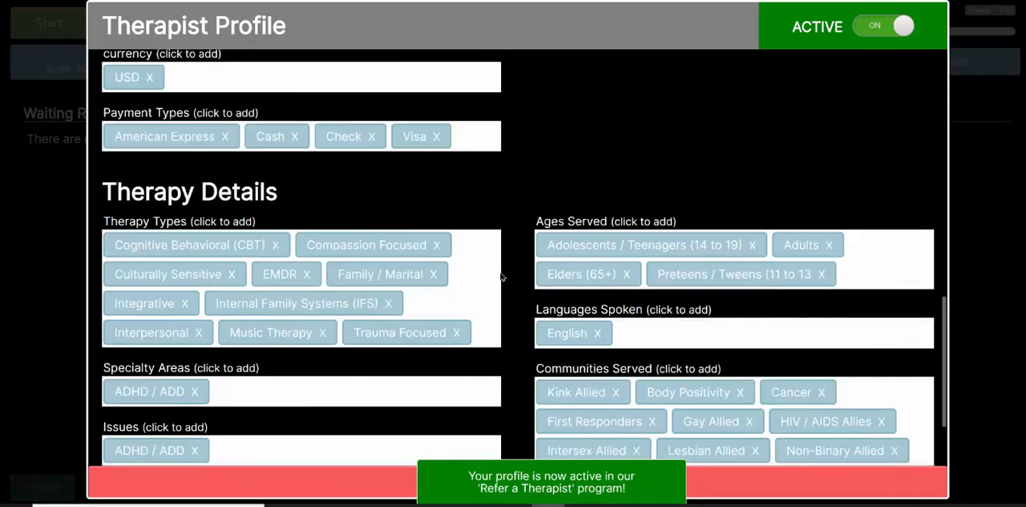
click(388, 303)
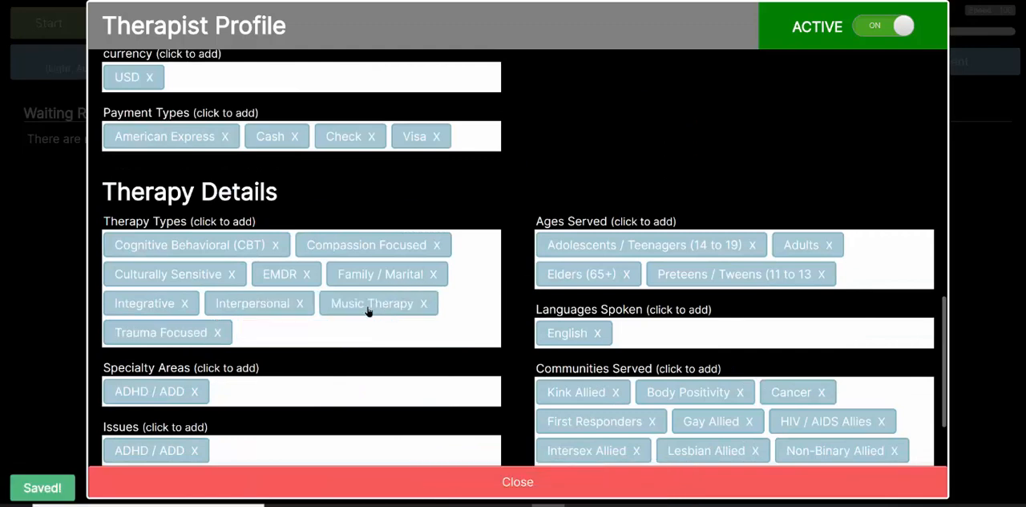
click(302, 302)
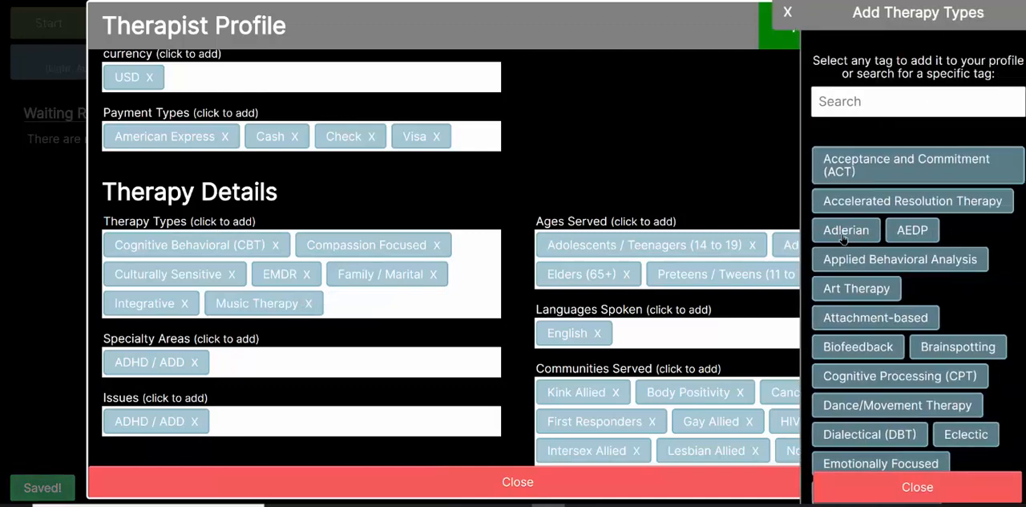
Add new therapy type tags from the Add Therapy Types panel, drop one more old tag, and close the profile
click(846, 231)
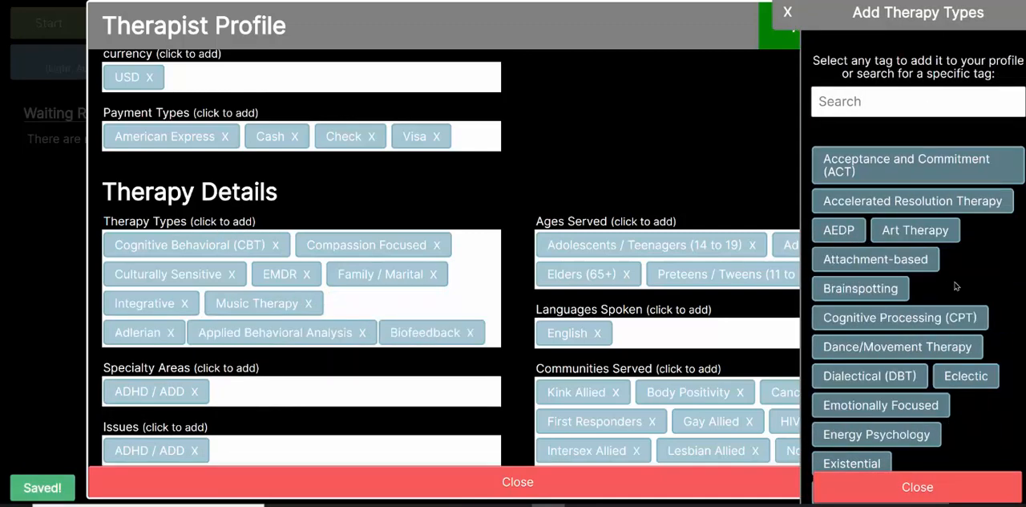
click(898, 317)
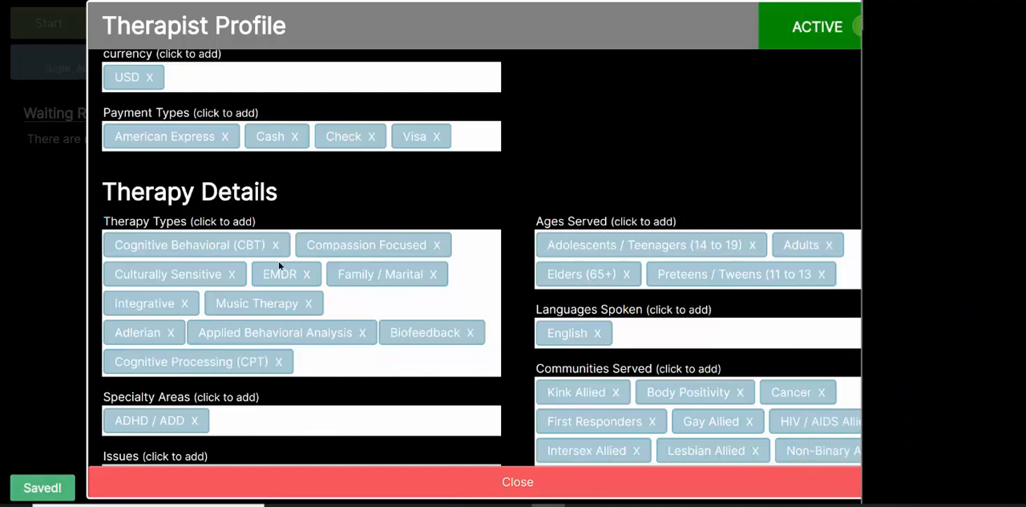
click(884, 26)
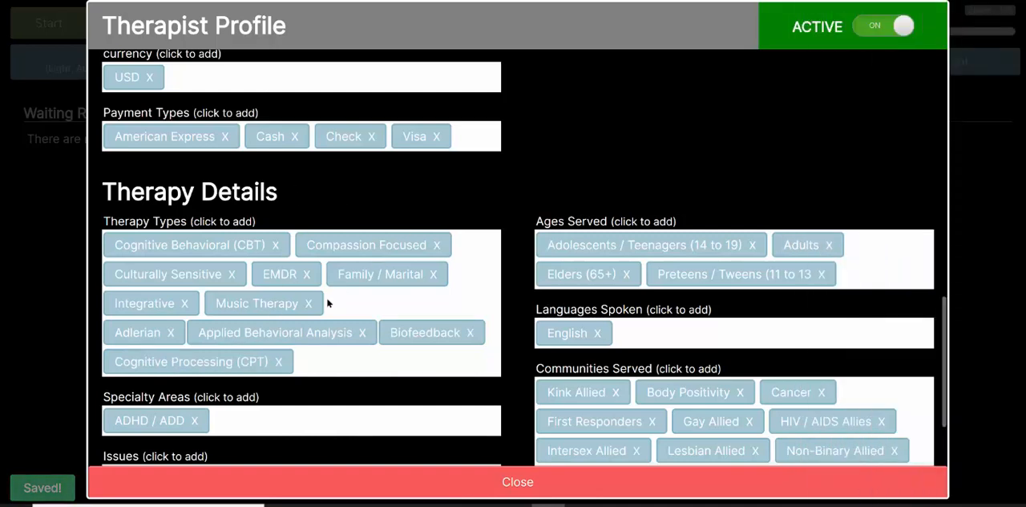
click(307, 303)
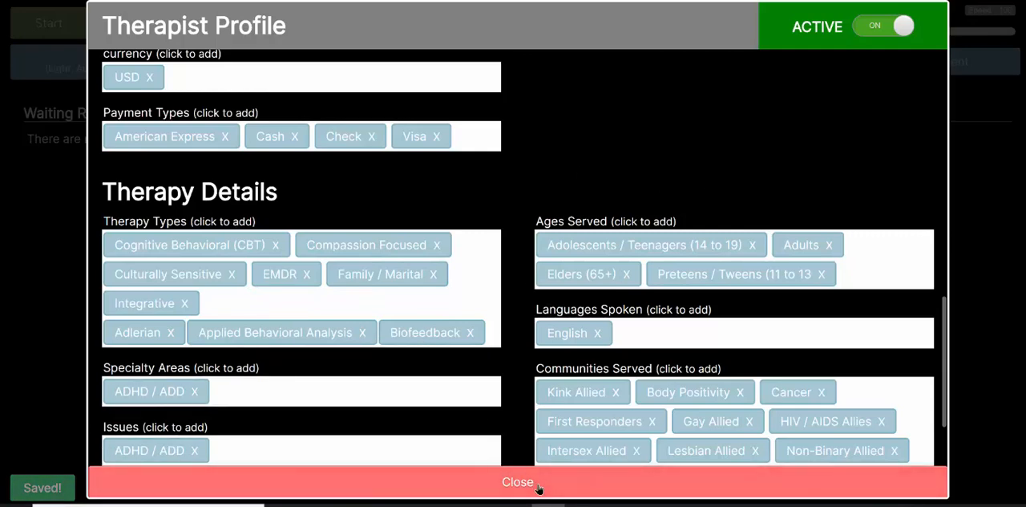
click(516, 480)
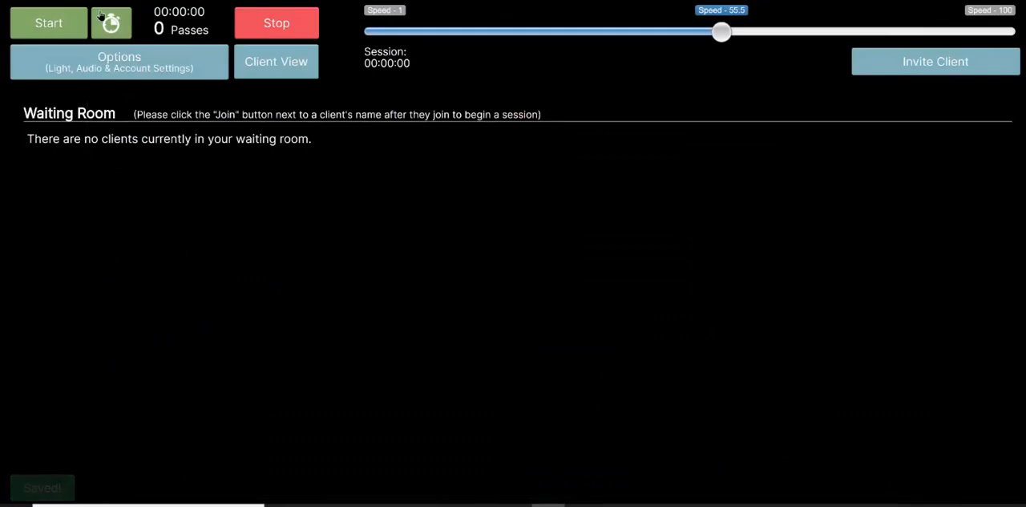
View the Pro subscription renewing August 31, 2021, dismiss it, and reopen the Options menu
click(119, 61)
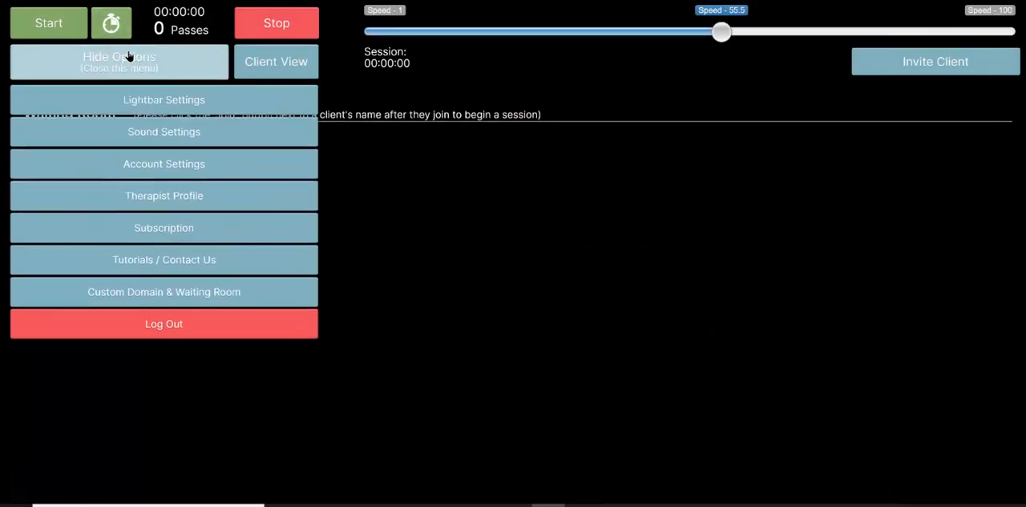
mouse_move(193, 224)
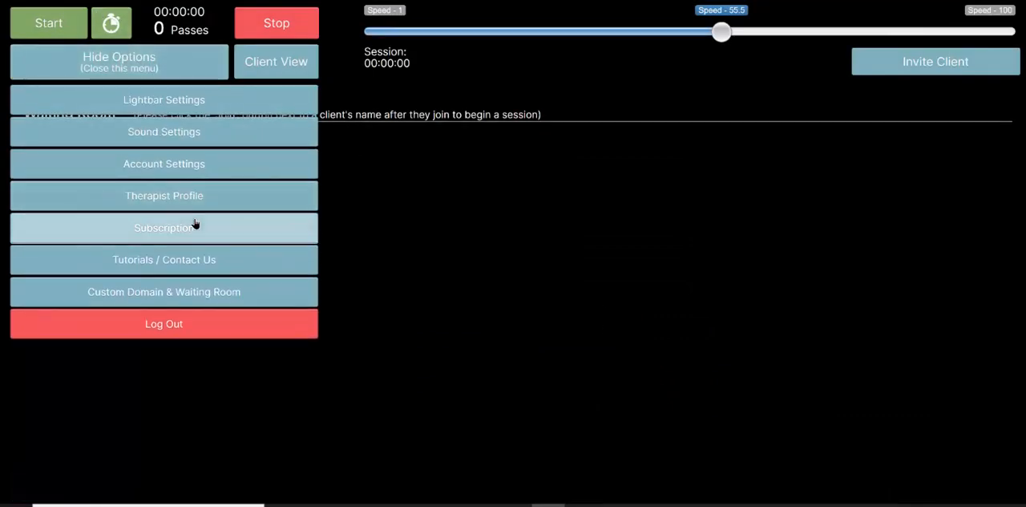
click(164, 228)
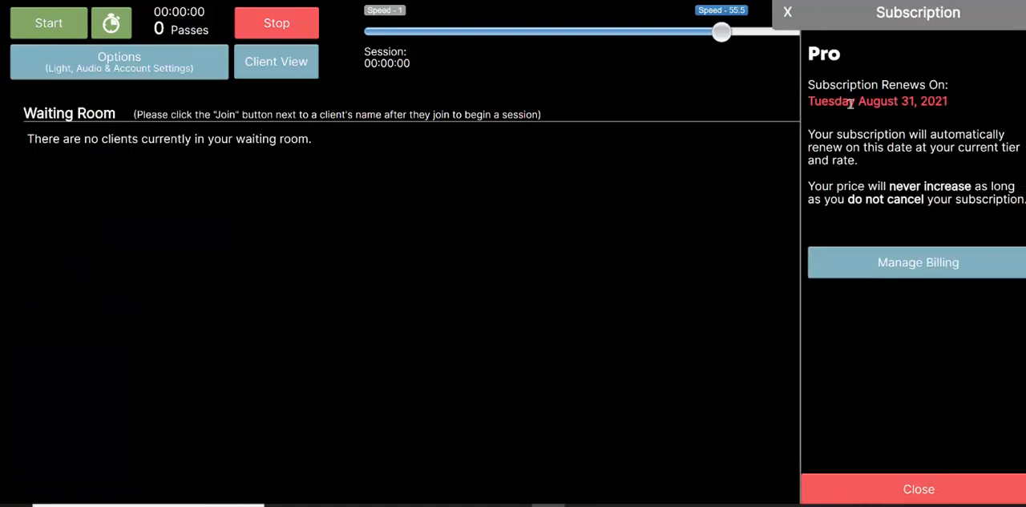
mouse_move(933, 247)
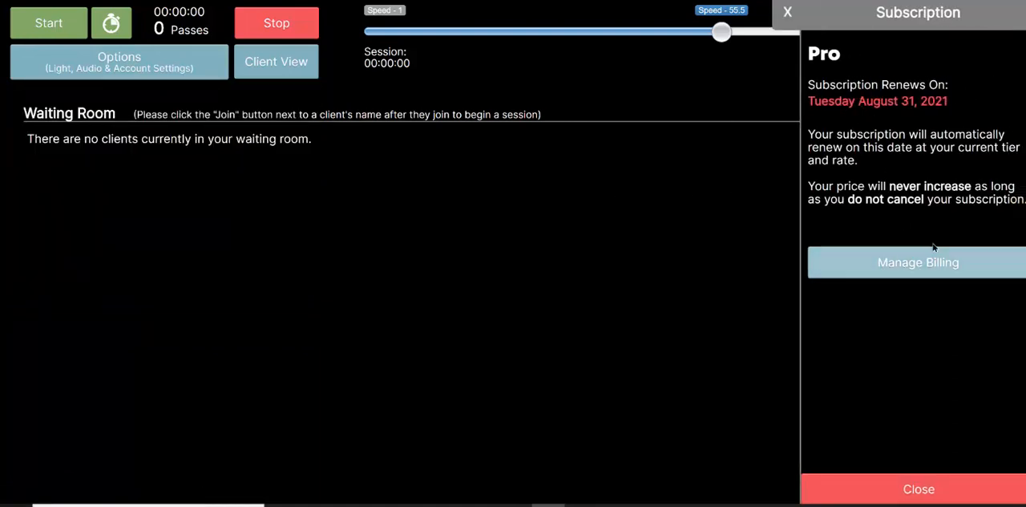
mouse_move(885, 361)
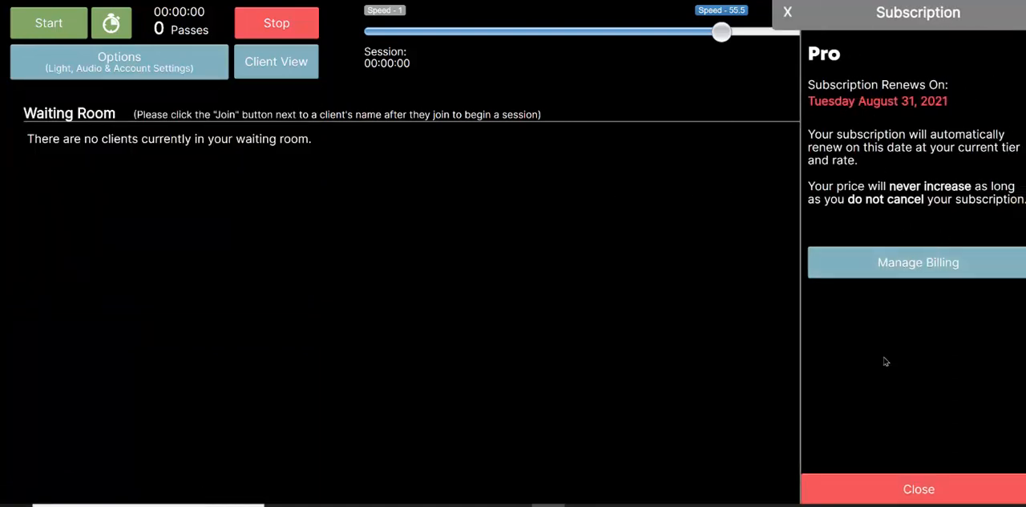
click(919, 489)
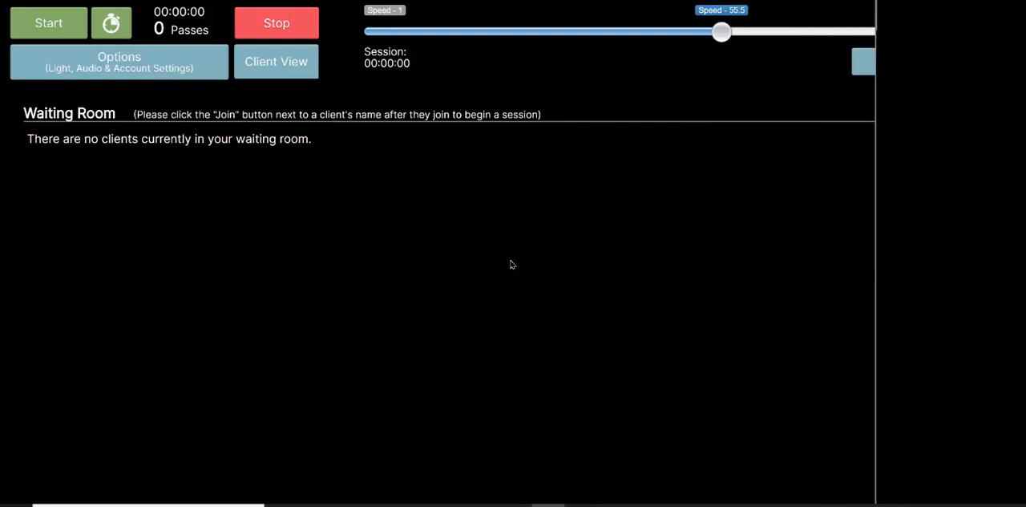
click(118, 61)
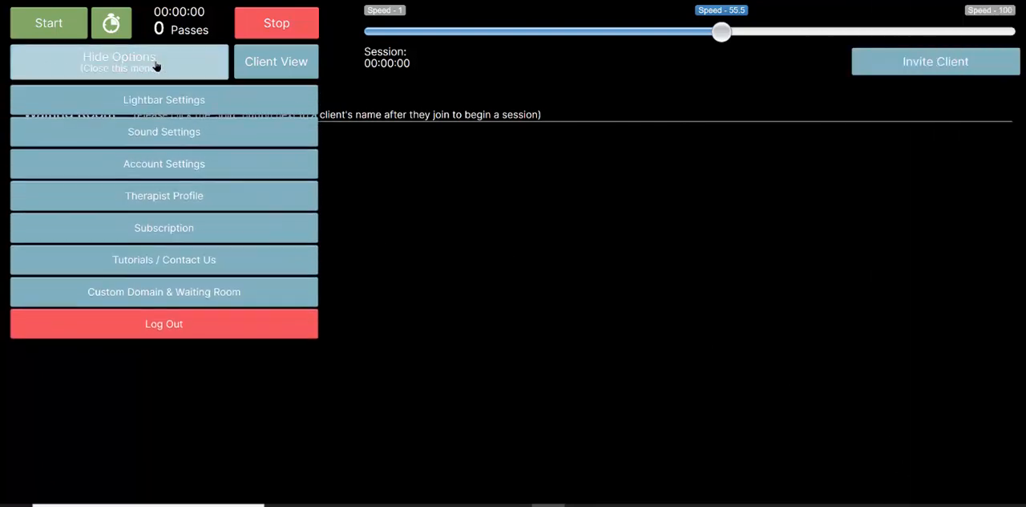
Browse the Member Support Center and expand the full list of tutorial articles
click(163, 258)
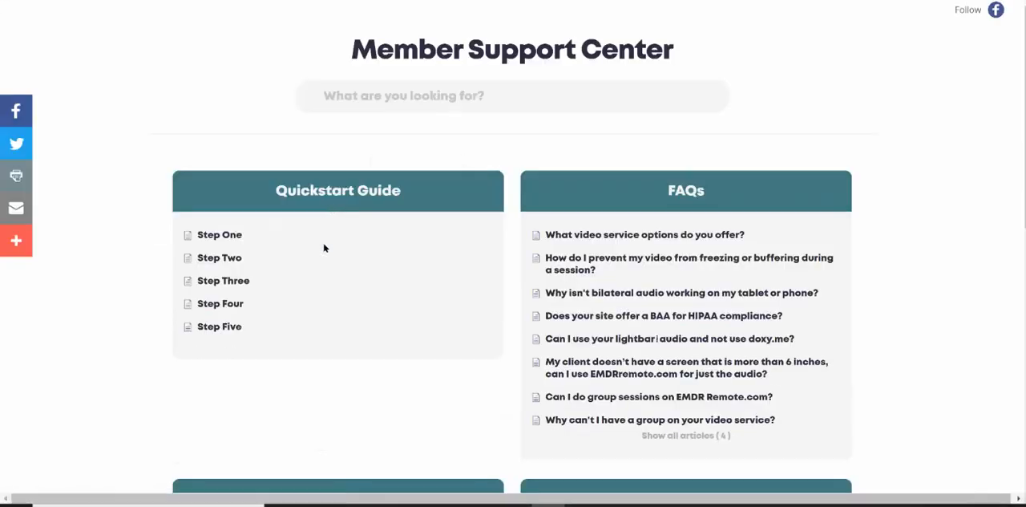
scroll(down, 3)
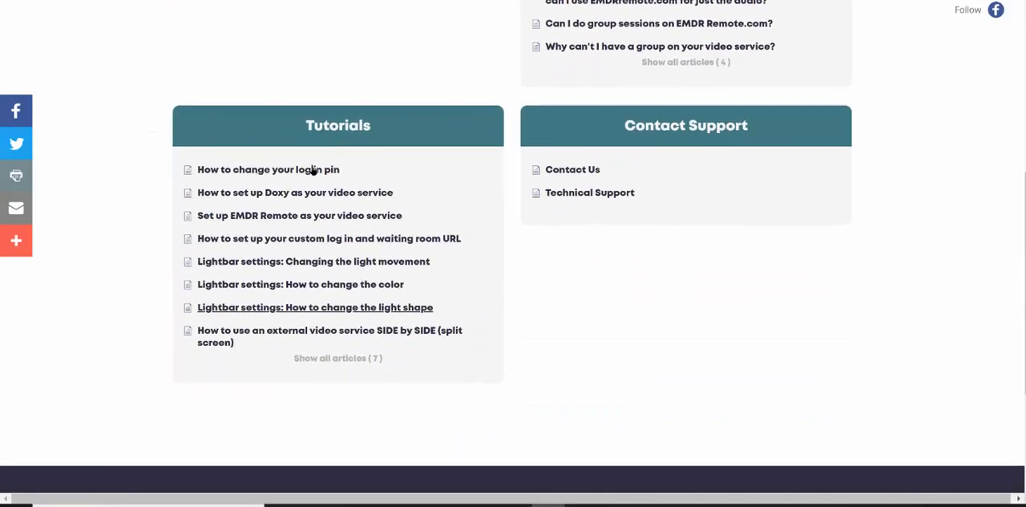
mouse_move(324, 362)
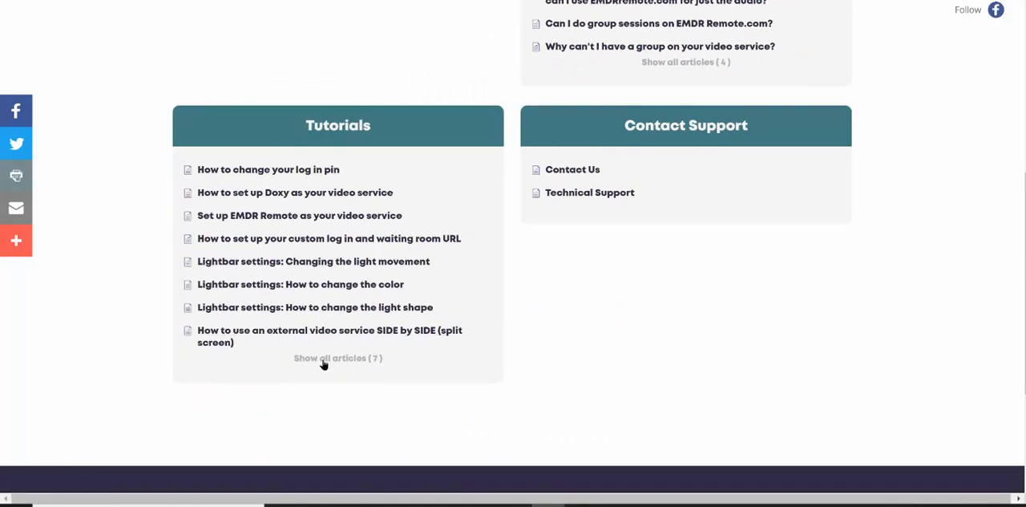
click(337, 357)
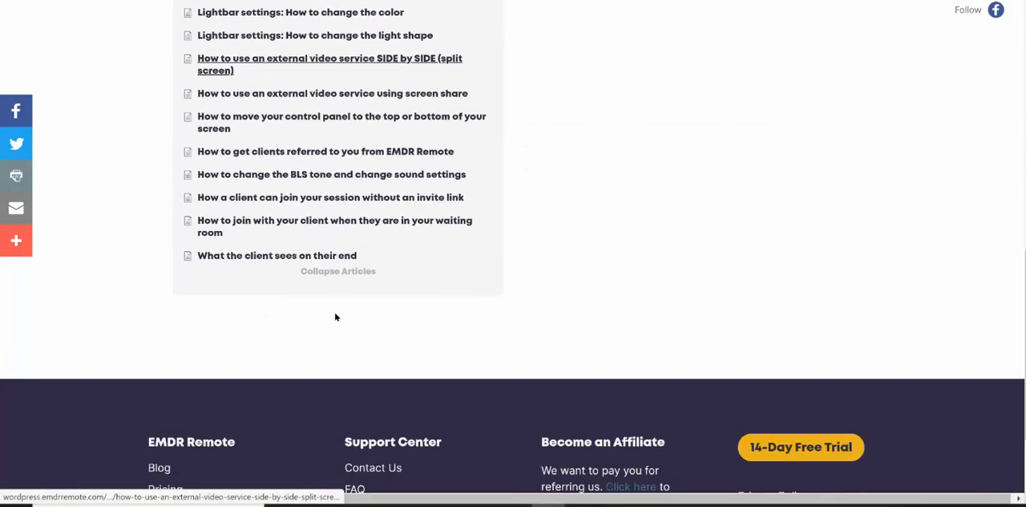
scroll(up, 3)
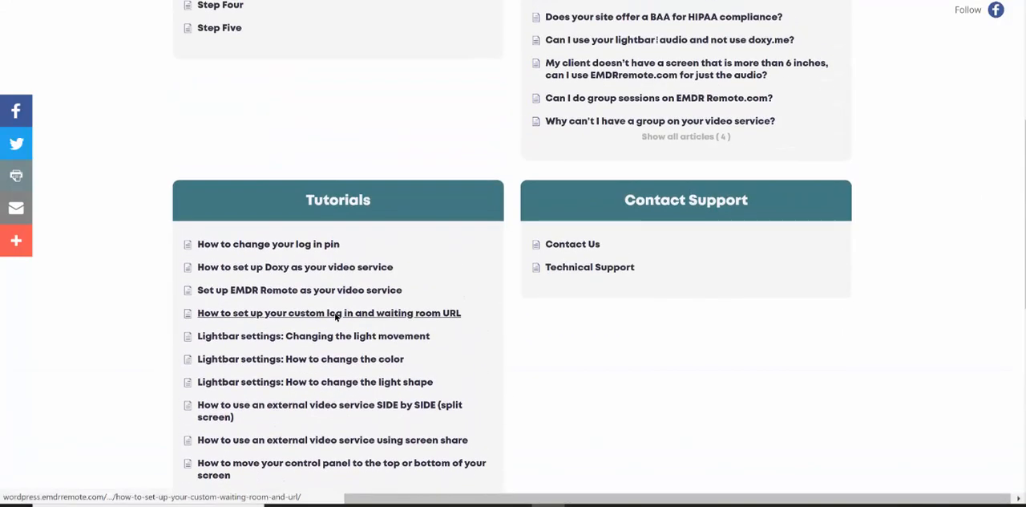
scroll(up, 3)
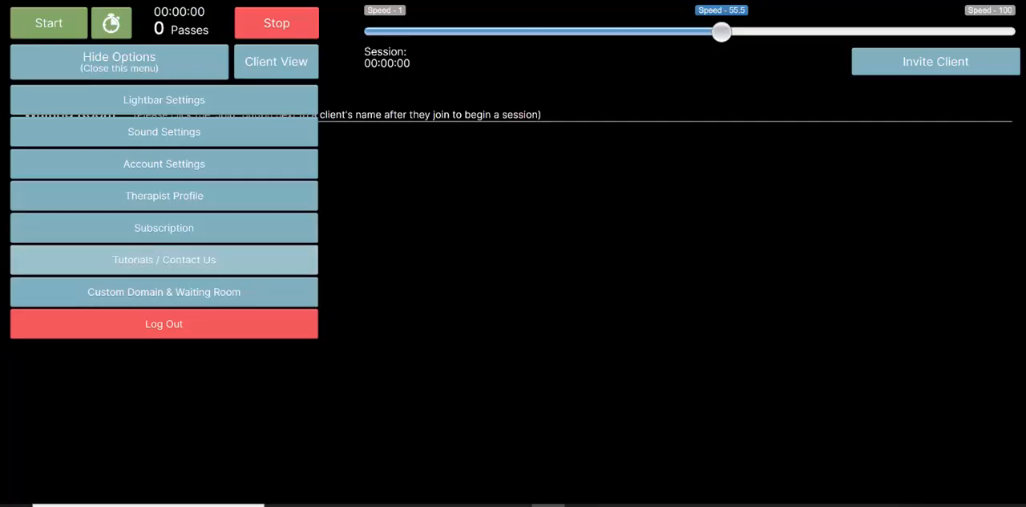
mouse_move(133, 289)
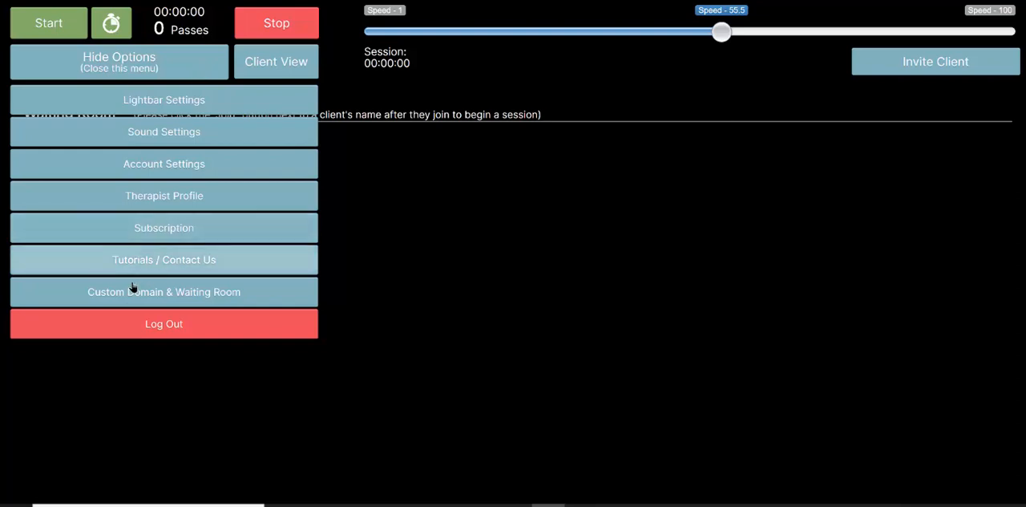
mouse_move(204, 297)
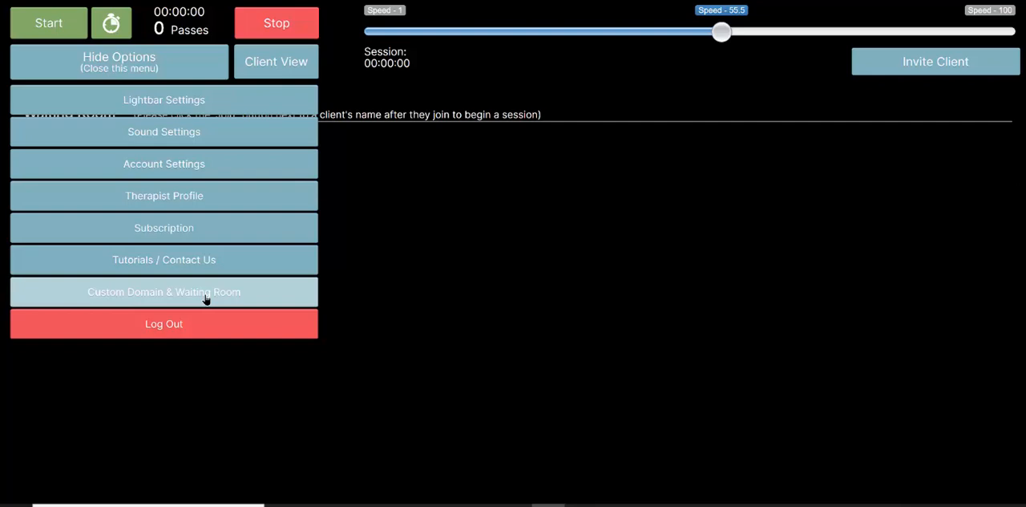
mouse_move(180, 298)
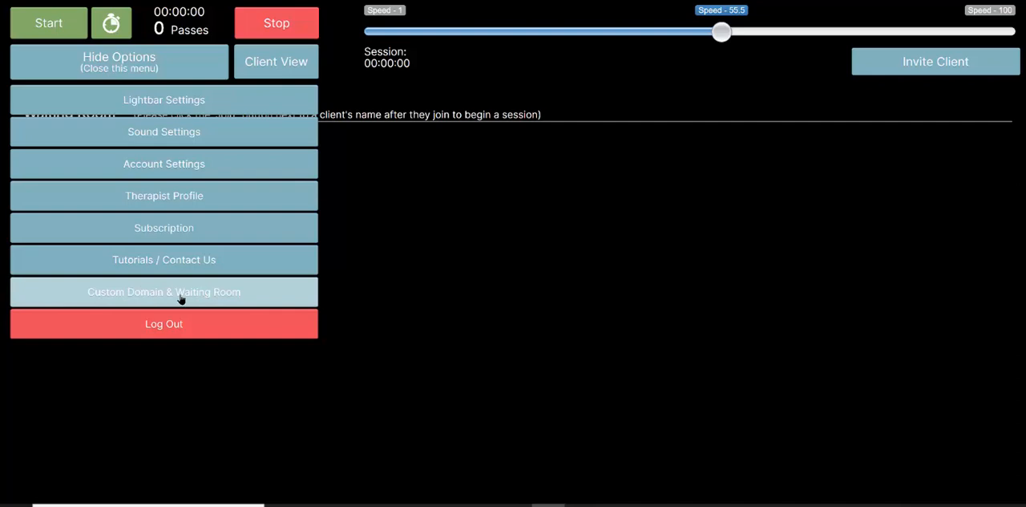
Open the Custom Domain & Waiting Room settings showing the profile image and unique domain field
click(164, 291)
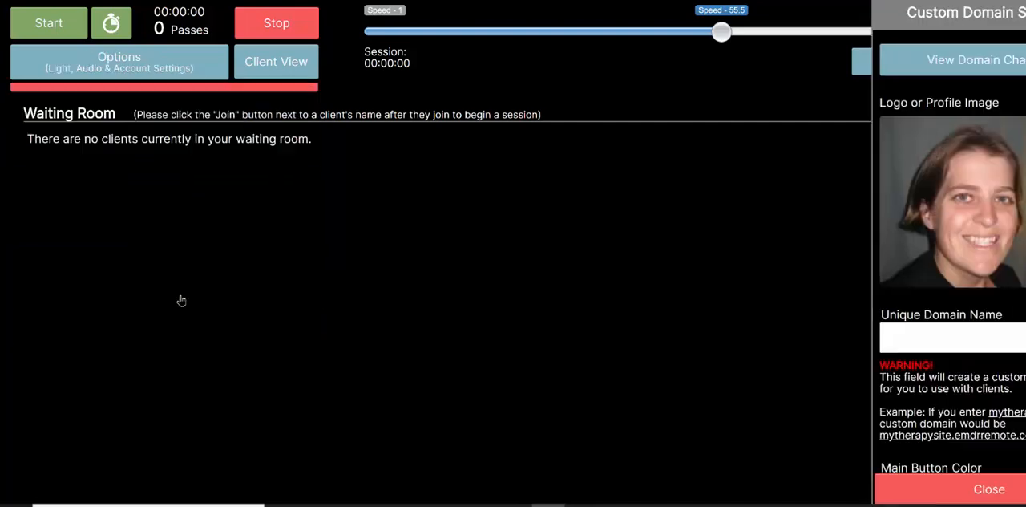
Try a first subdomain ('amiefred') in the Unique Domain Name field and erase it
click(914, 336)
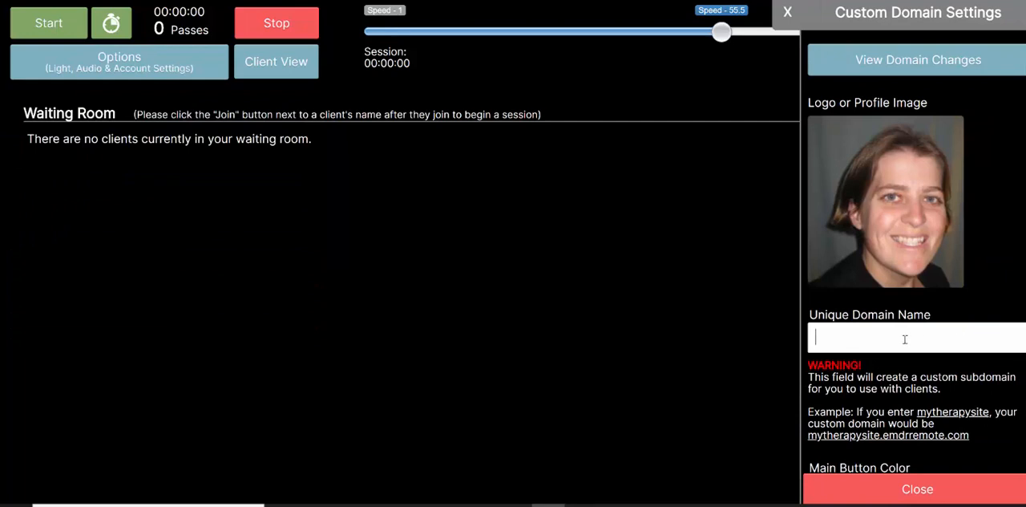
mouse_move(1010, 359)
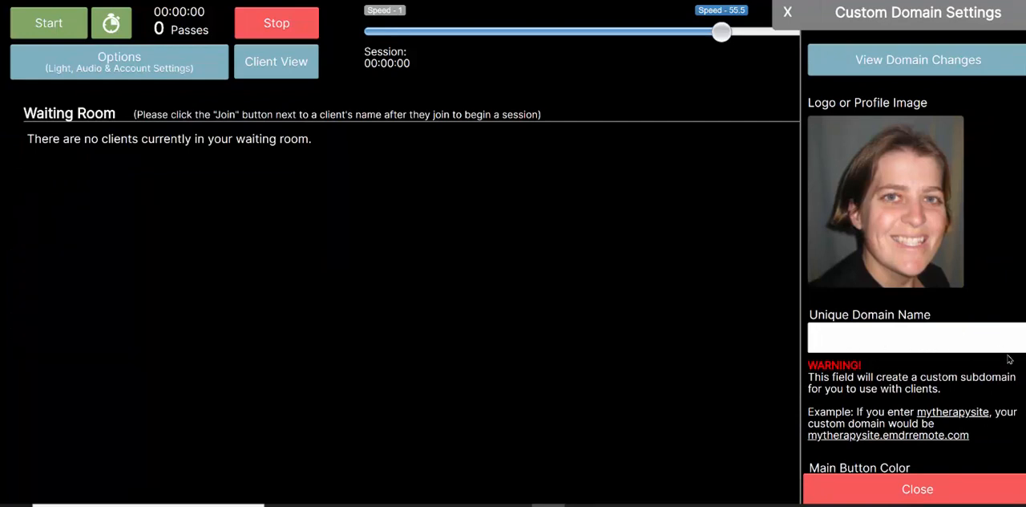
text(amie)
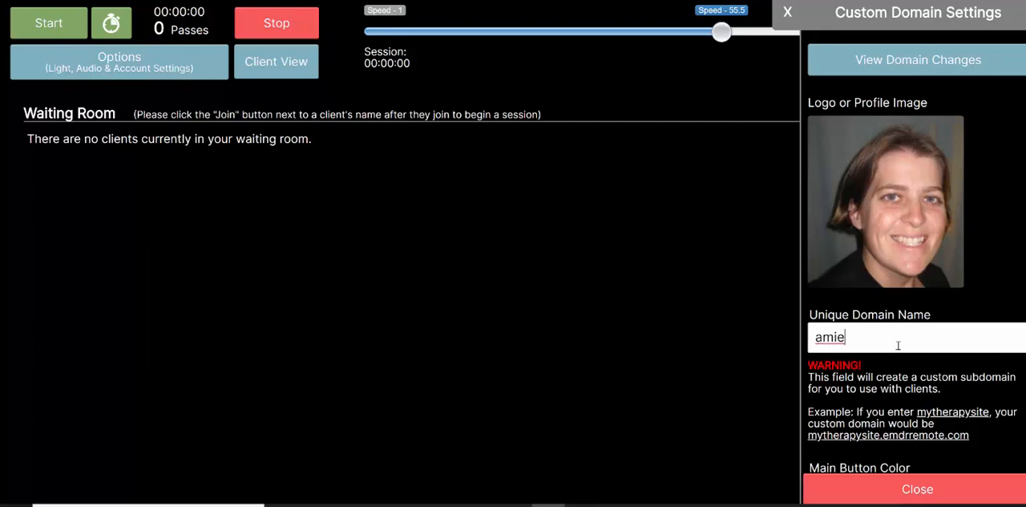
mouse_move(945, 347)
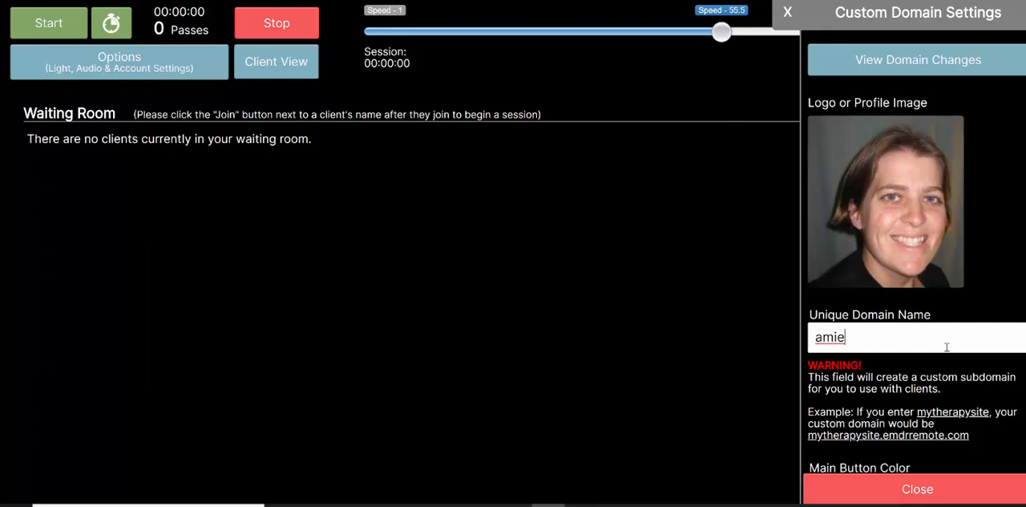
scroll(down, 3)
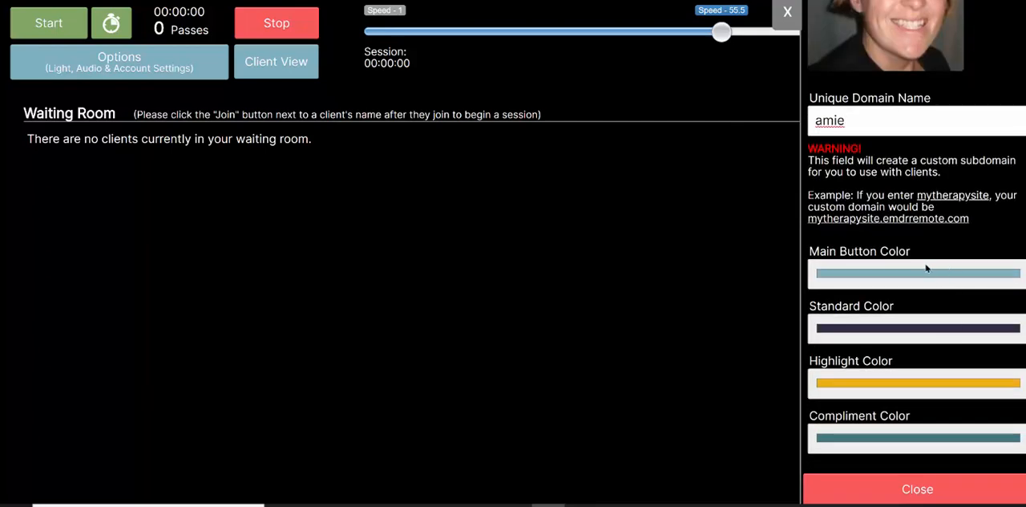
mouse_move(846, 317)
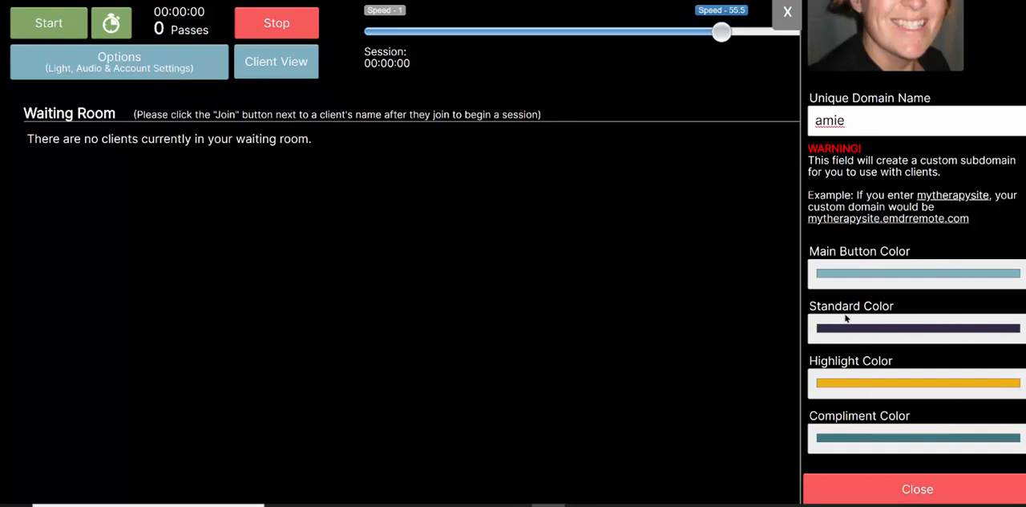
scroll(up, 3)
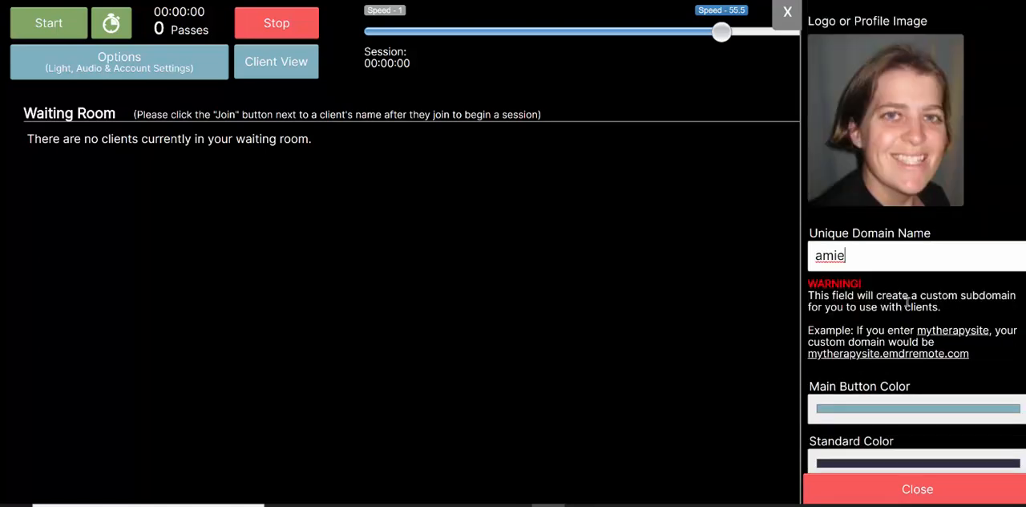
text(f)
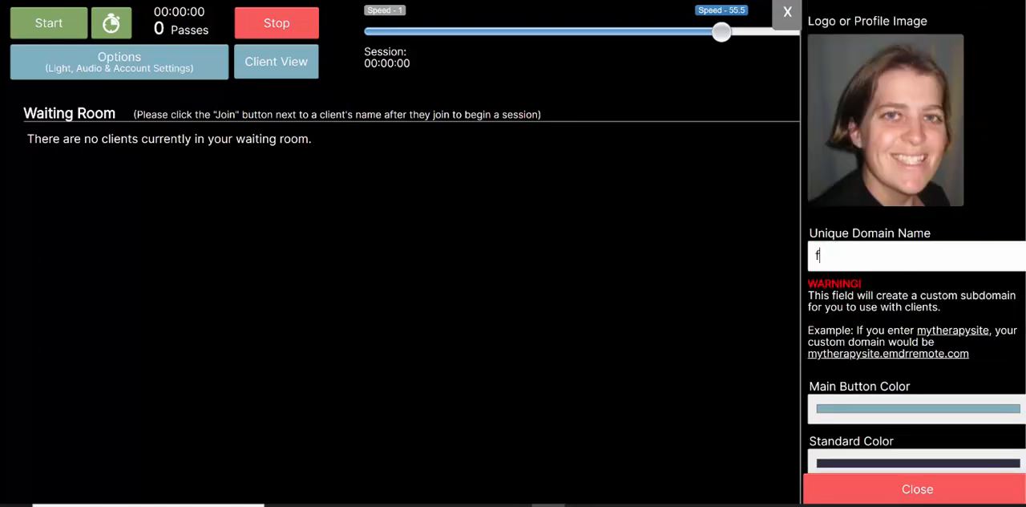
text(red)
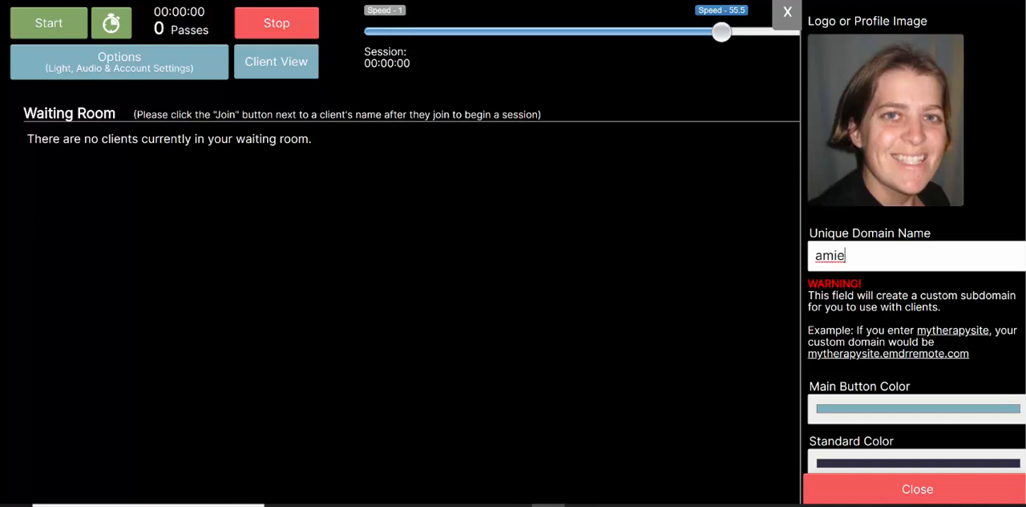
key(Backspace)
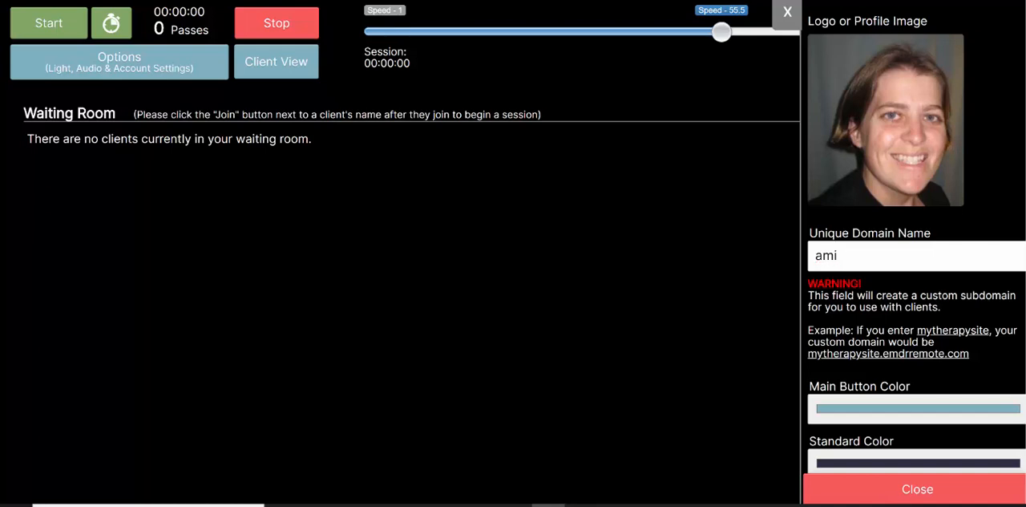
Enter 'Amie' as the unique domain name and confirm YES, SAVE to redirect to the branded login page
text(AmieL)
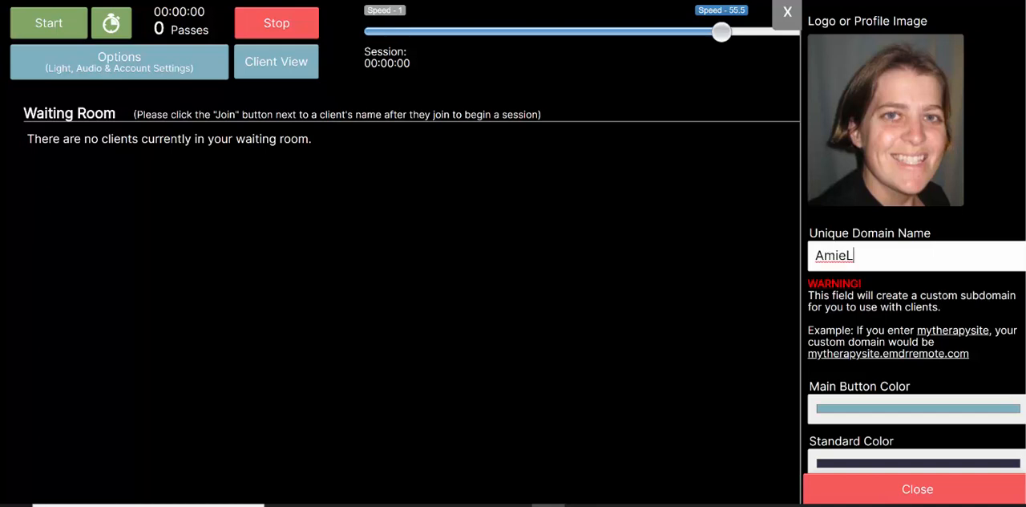
mouse_move(1019, 318)
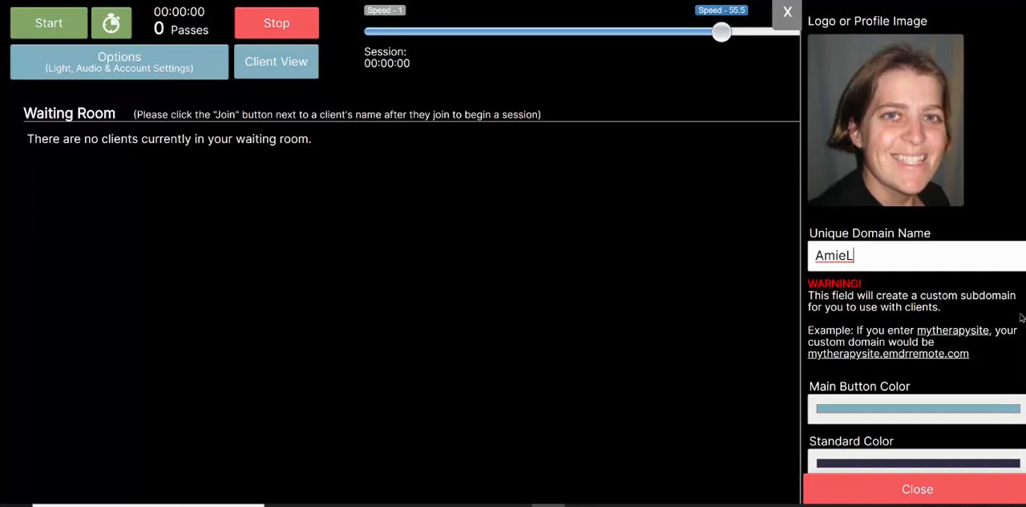
key(Backspace)
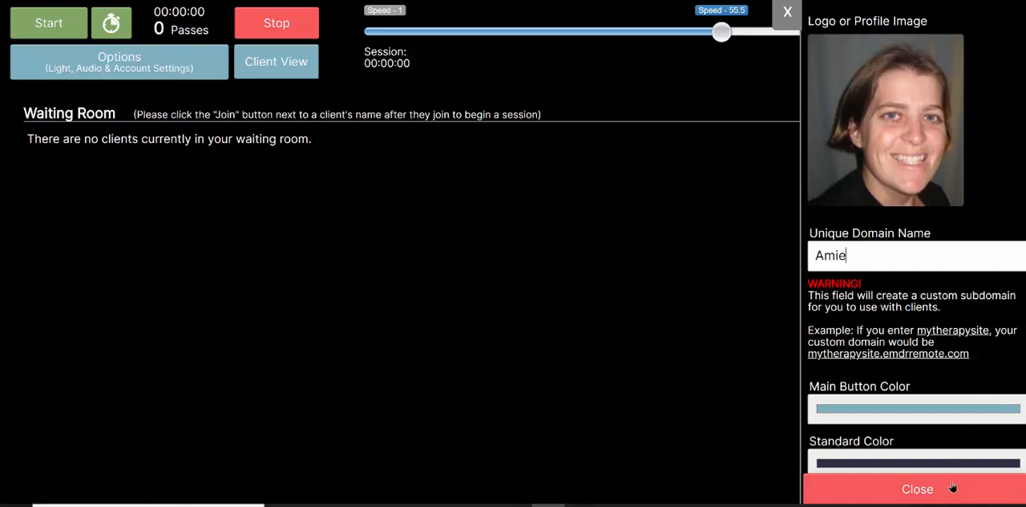
click(917, 488)
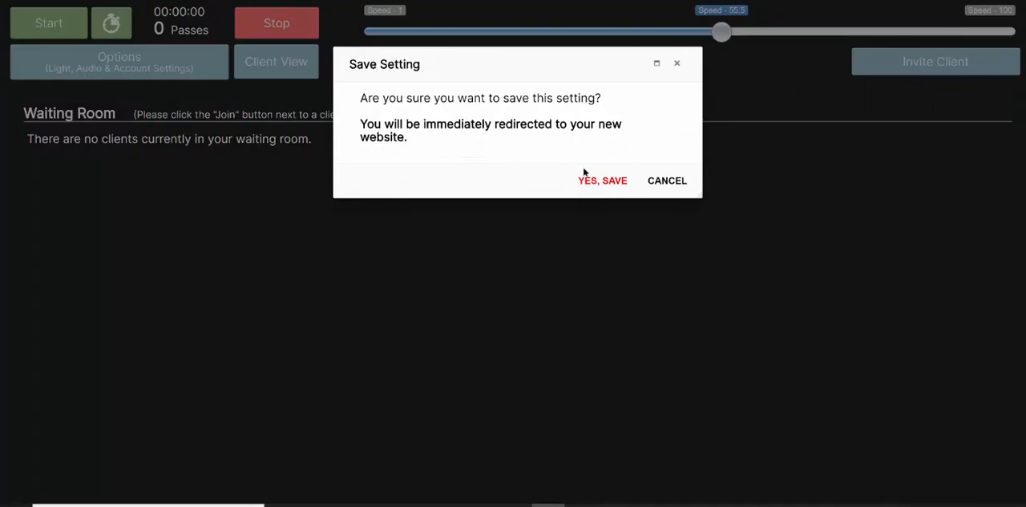
click(603, 180)
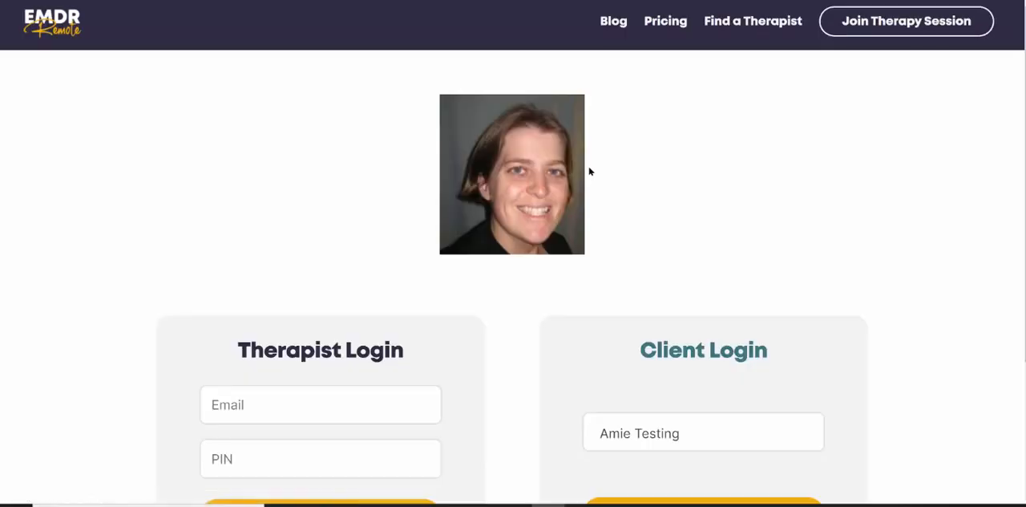
mouse_move(356, 160)
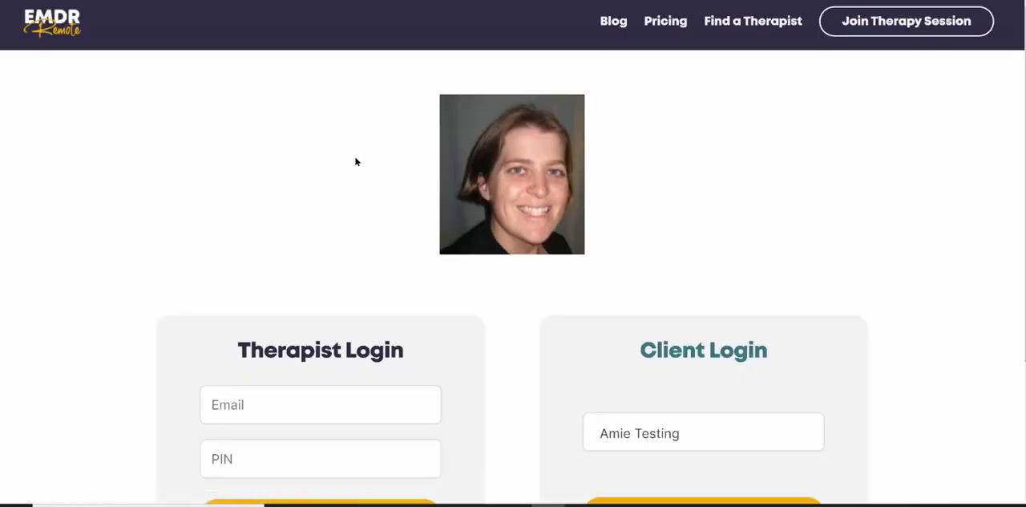
scroll(down, 3)
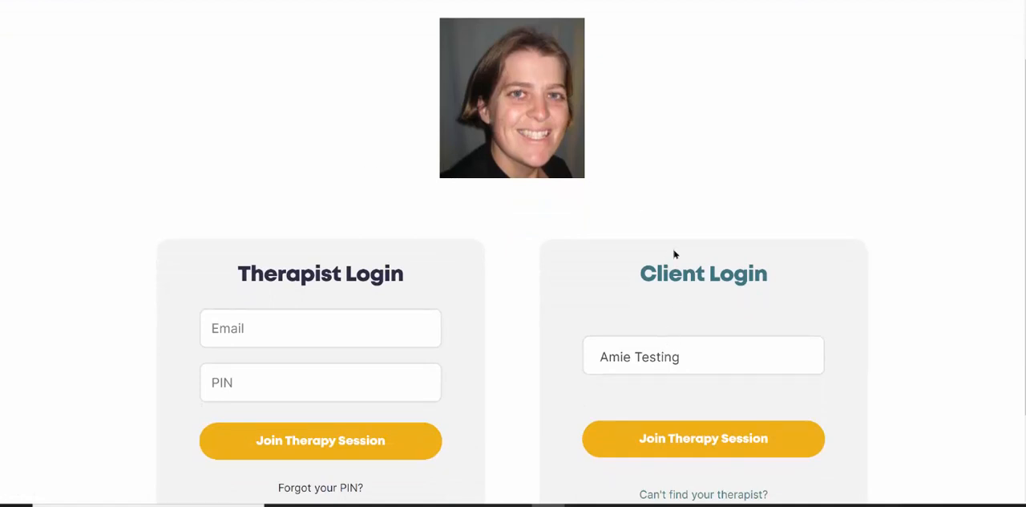
mouse_move(388, 85)
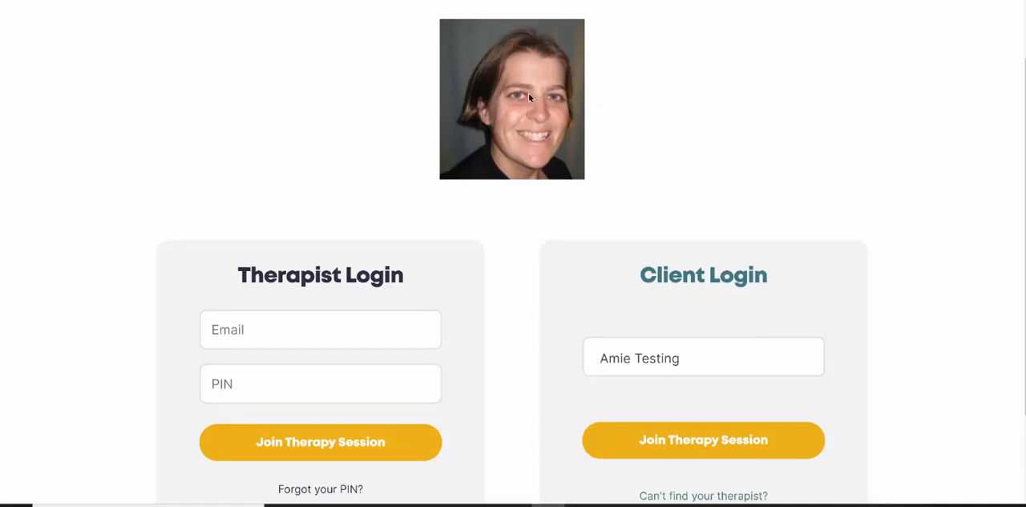
scroll(up, 3)
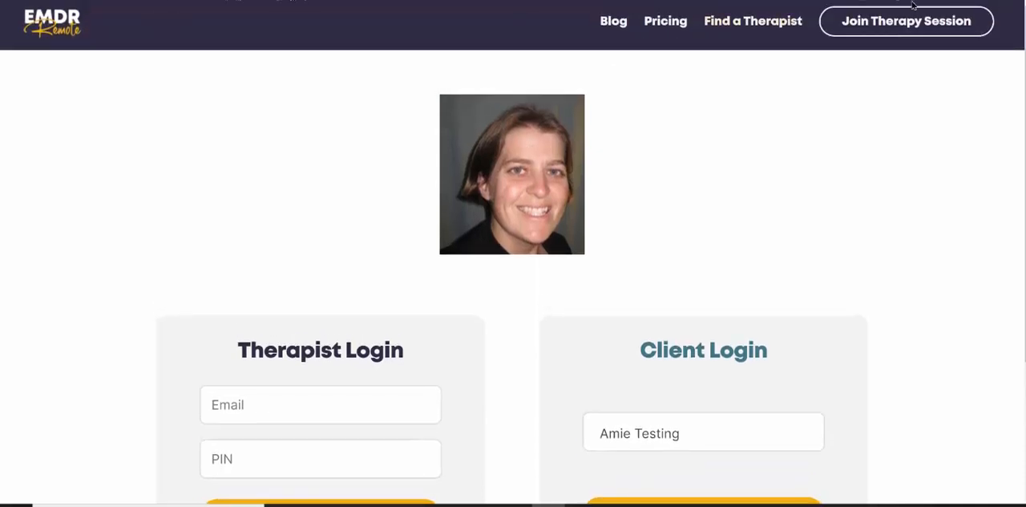
mouse_move(711, 100)
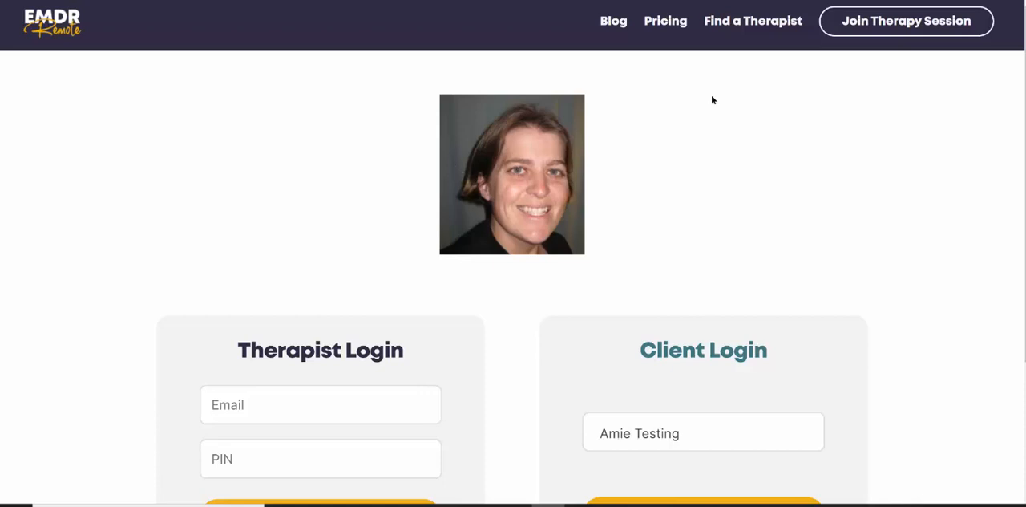
mouse_move(569, 176)
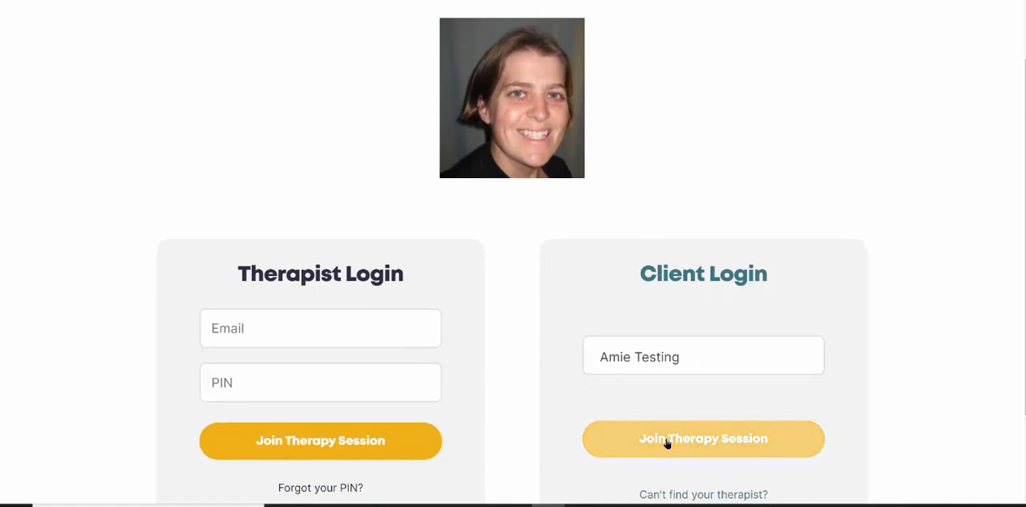
Join the therapy session as the client and focus the name or appointment time field
click(702, 438)
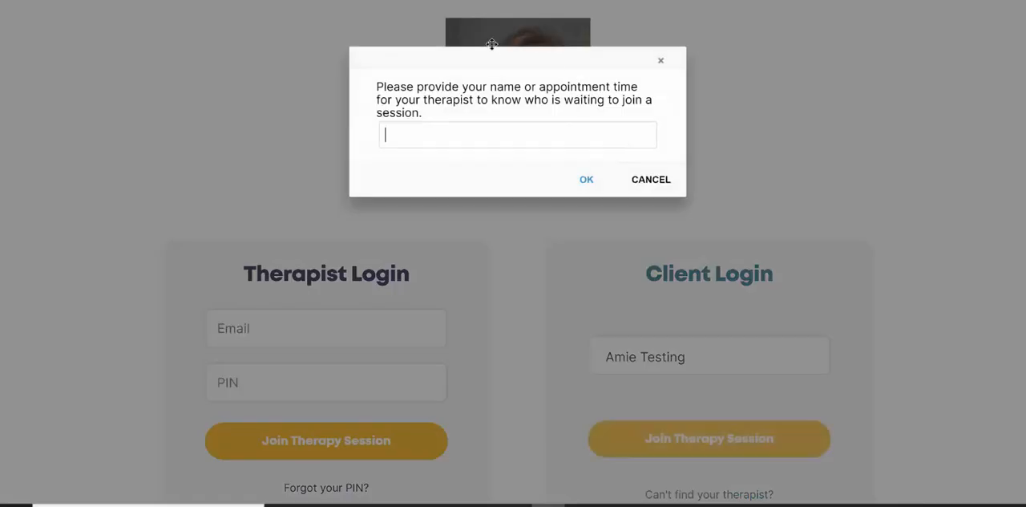
mouse_move(458, 131)
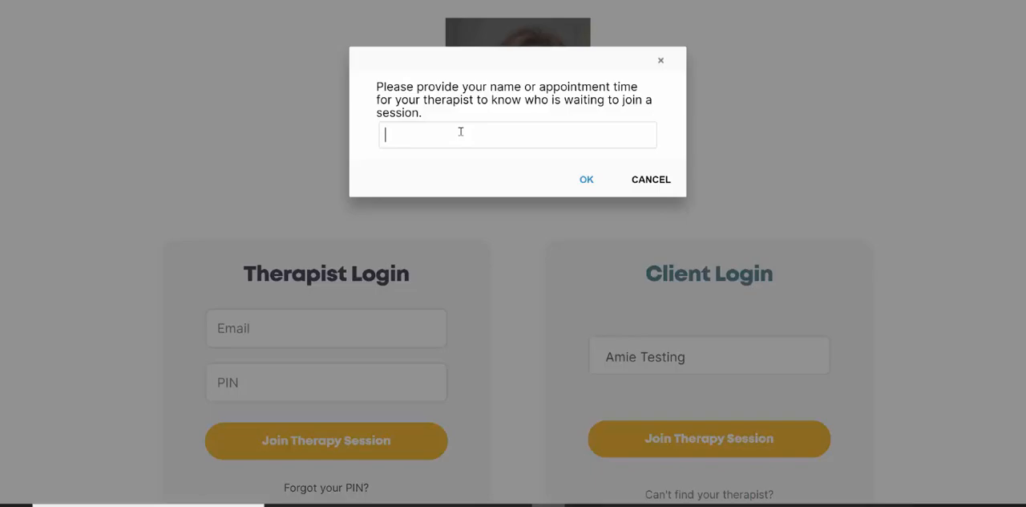
click(585, 179)
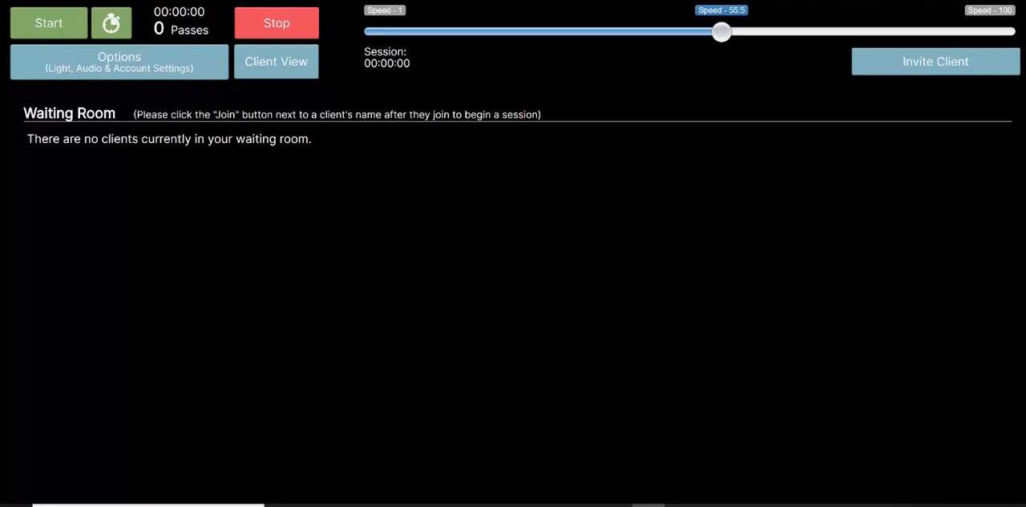
mouse_move(1010, 207)
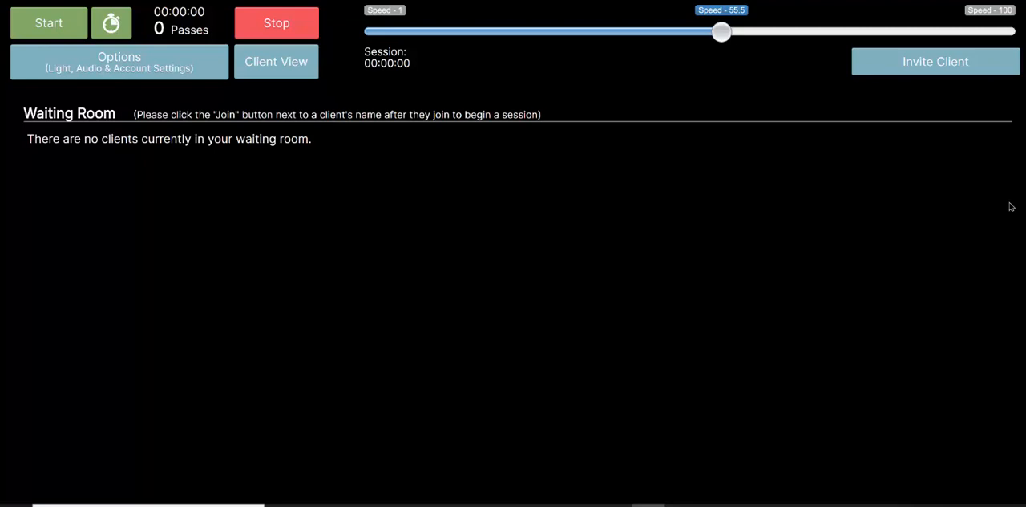
mouse_move(145, 218)
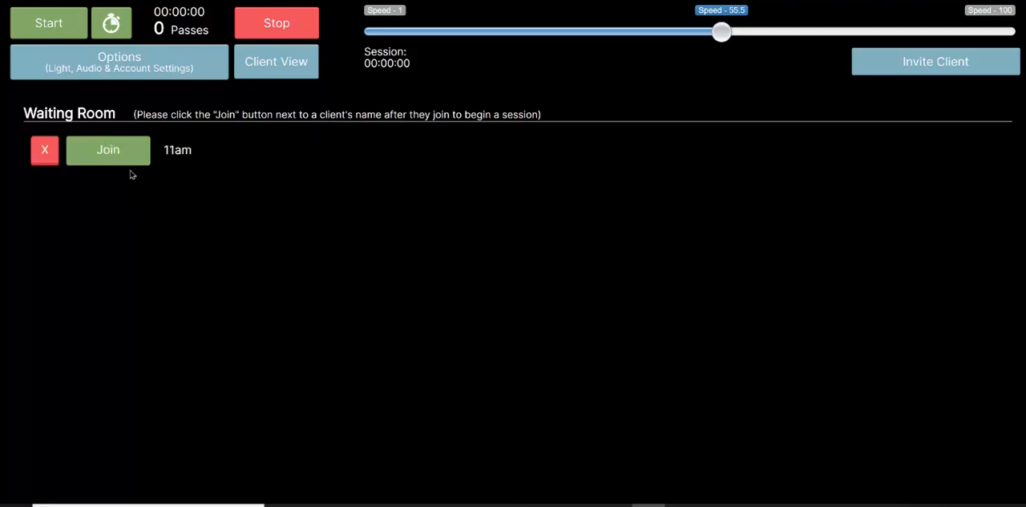
mouse_move(164, 218)
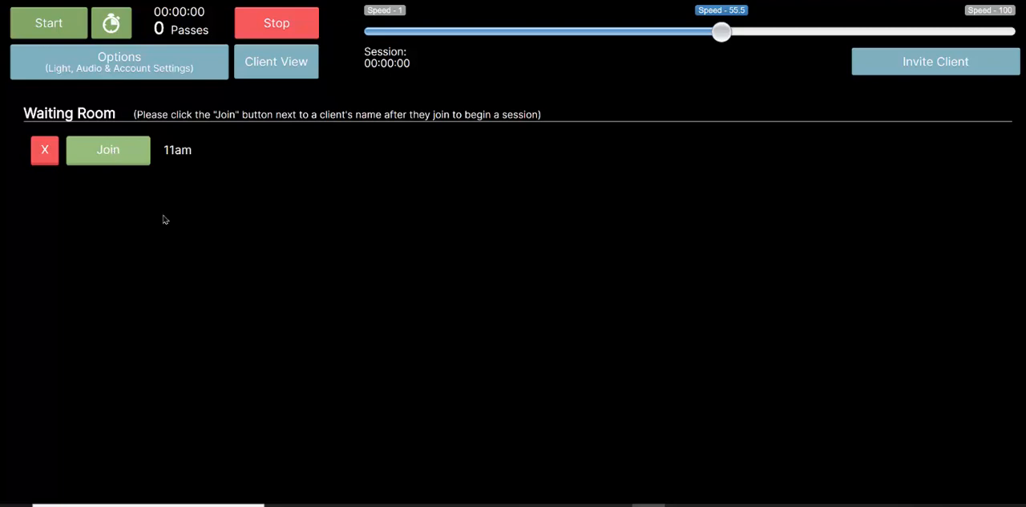
mouse_move(543, 262)
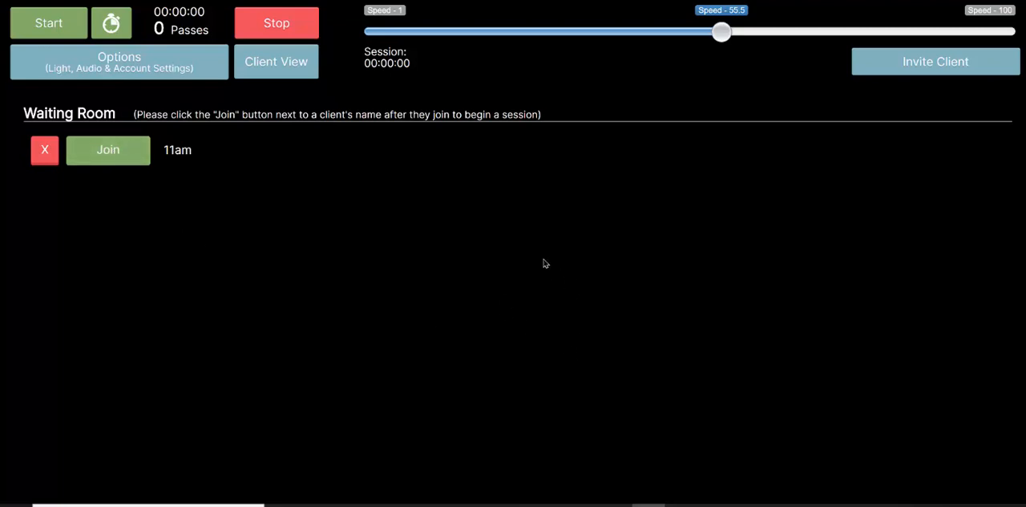